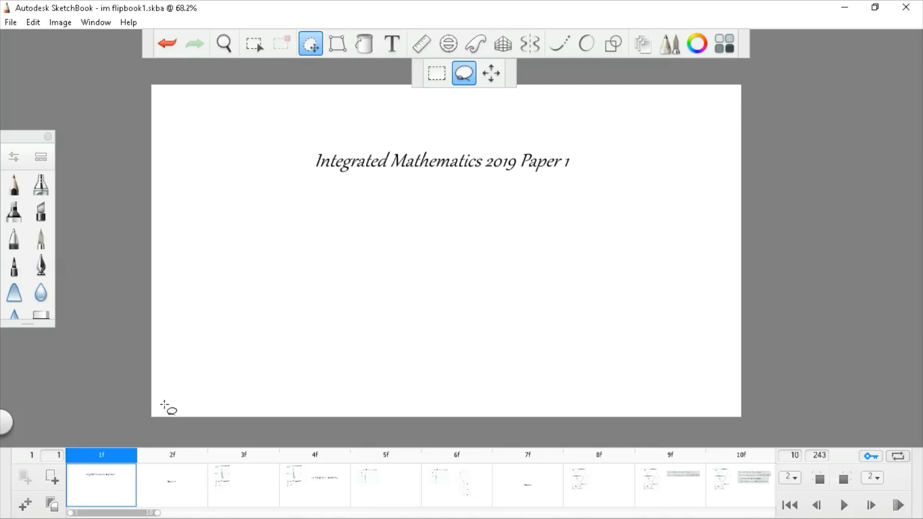
Show the question 1 Argand diagram frame from the flipbook timeline
{"action": "left_click", "coordinate": [172, 455]}
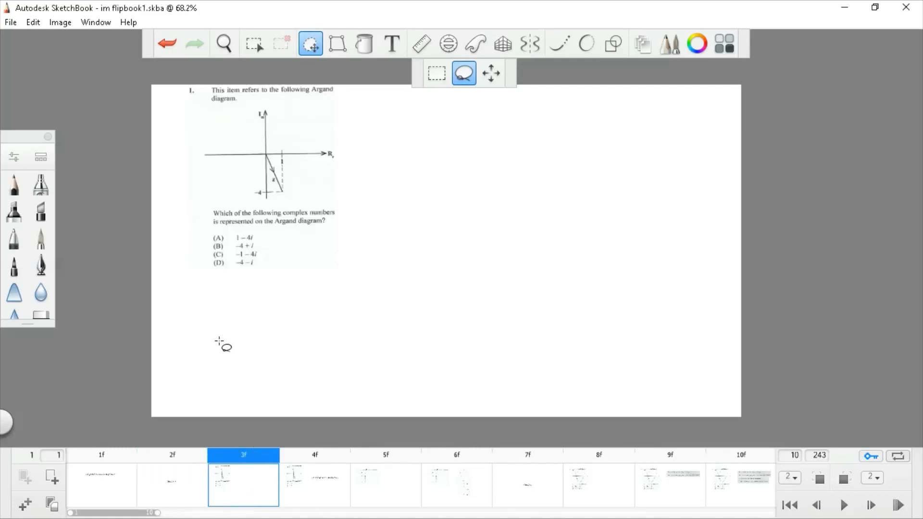
{"action": "mouse_move", "coordinate": [294, 174]}
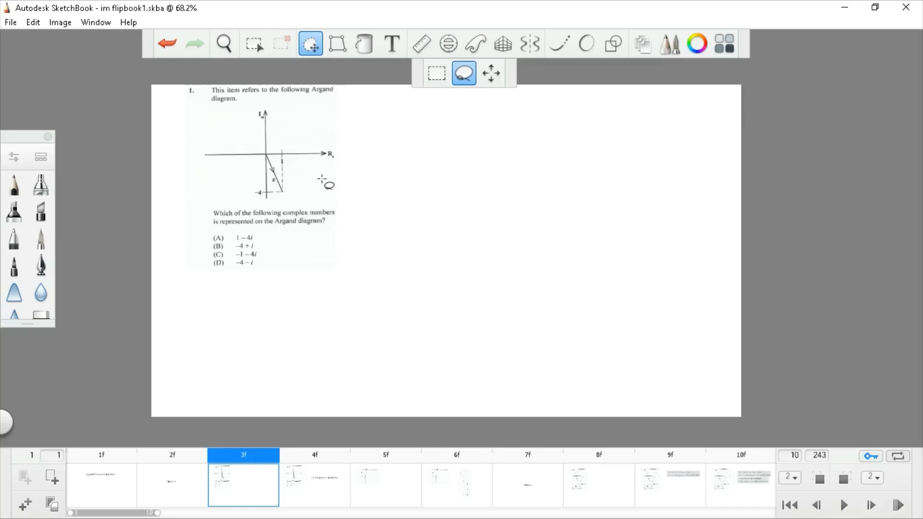
{"action": "mouse_move", "coordinate": [327, 165]}
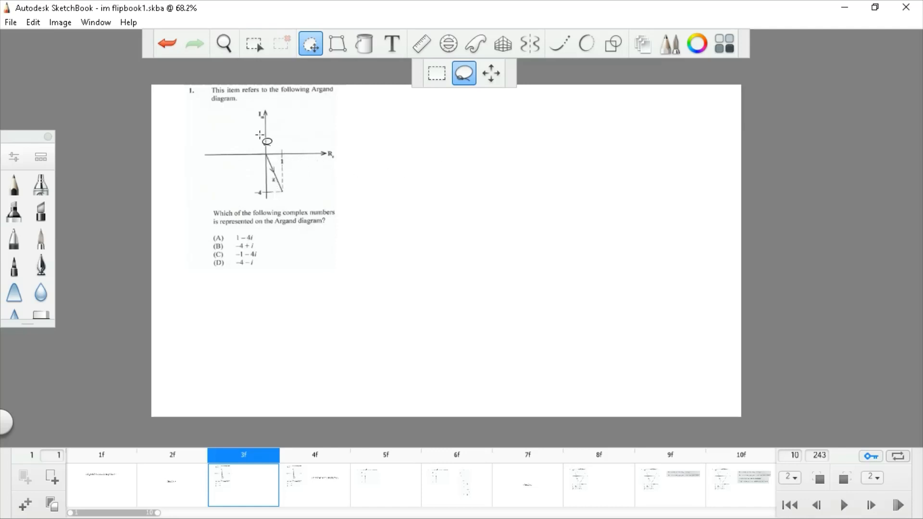
{"action": "left_click_drag", "start_coordinate": [266, 141], "coordinate": [288, 177]}
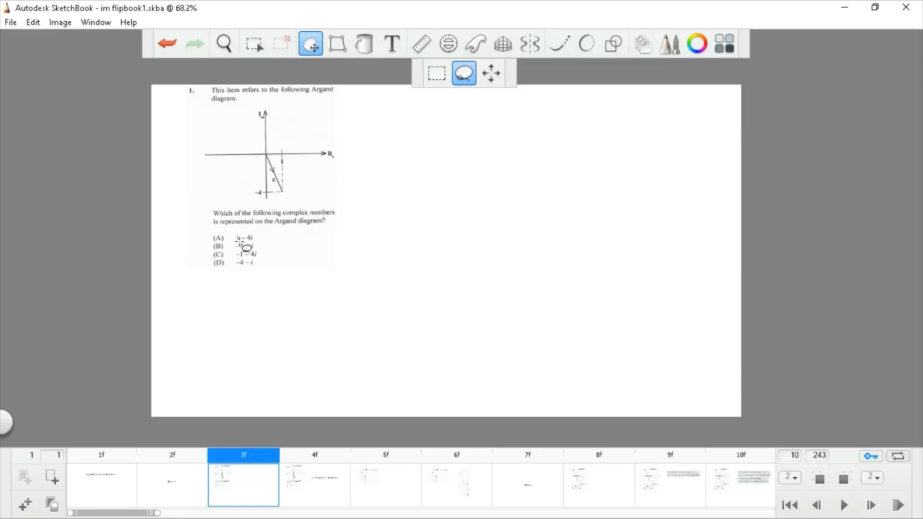
{"action": "left_click", "coordinate": [311, 43]}
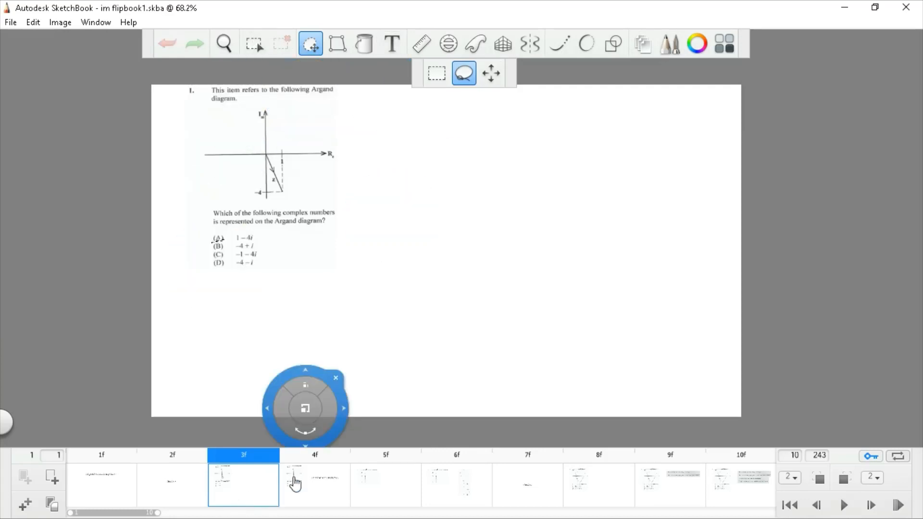
{"action": "left_click", "coordinate": [314, 483]}
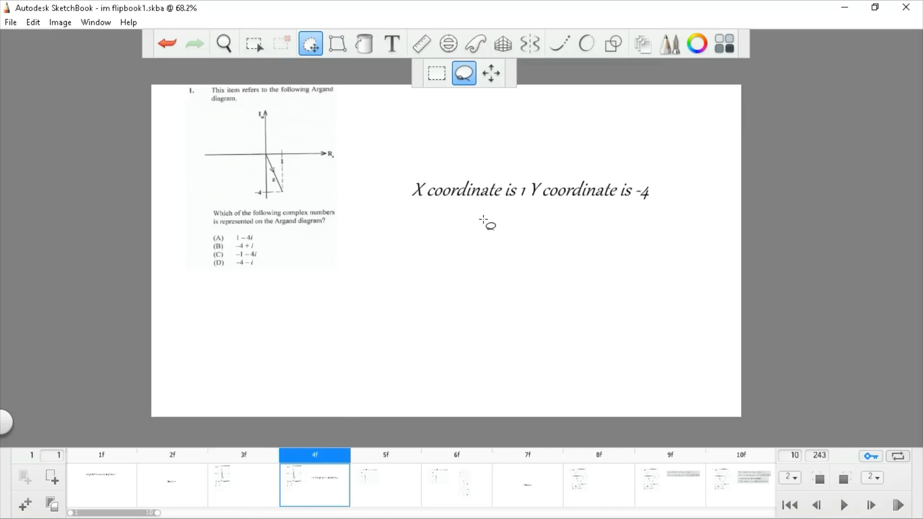
{"action": "mouse_move", "coordinate": [535, 208]}
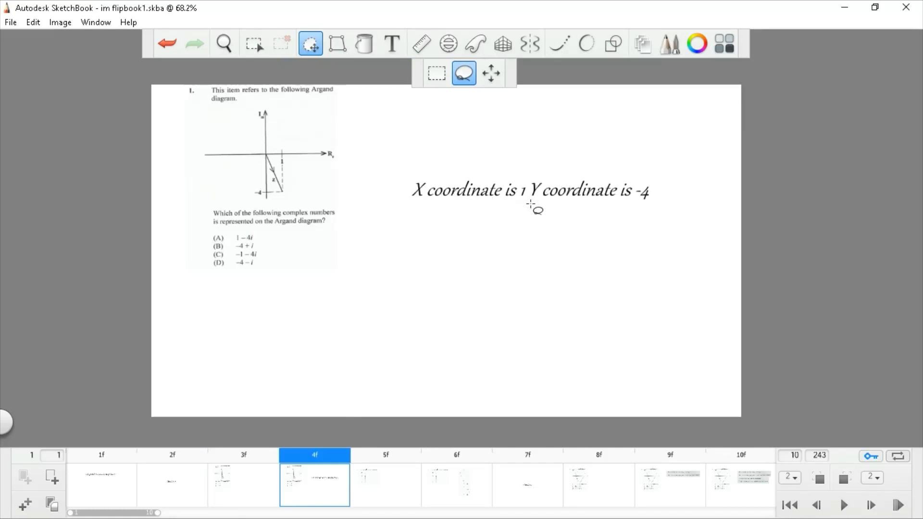
{"action": "left_click", "coordinate": [384, 455]}
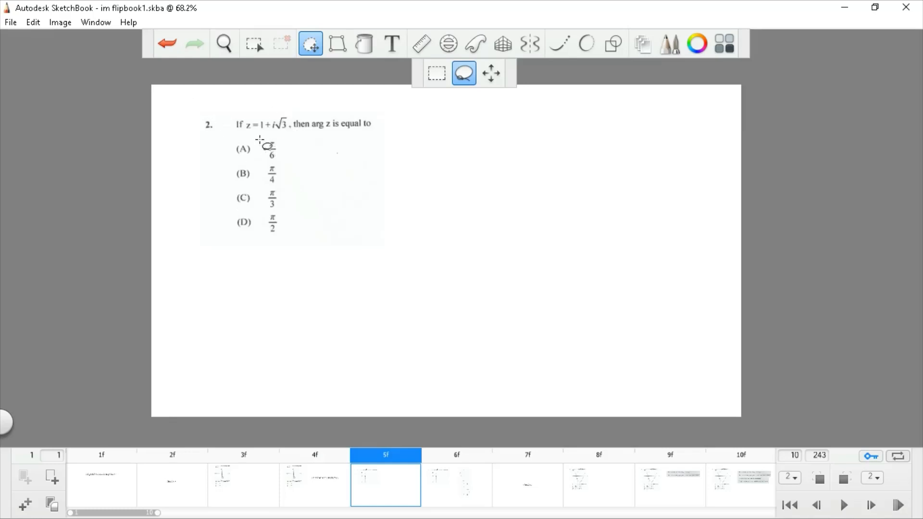
{"action": "mouse_move", "coordinate": [277, 137]}
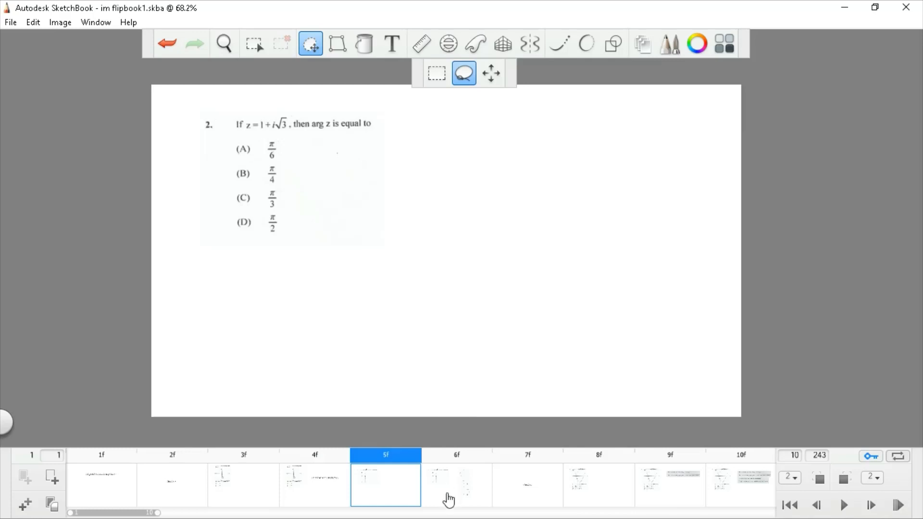
{"action": "mouse_move", "coordinate": [453, 497]}
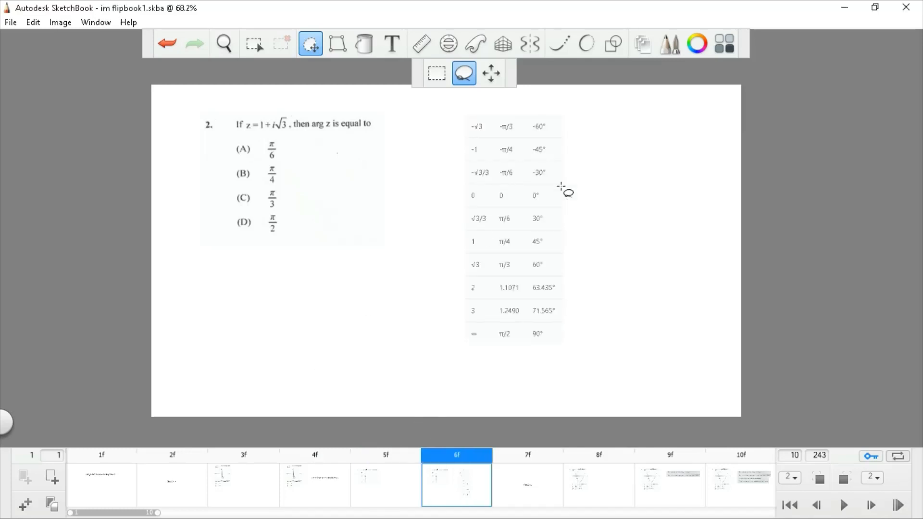
{"action": "mouse_move", "coordinate": [322, 220]}
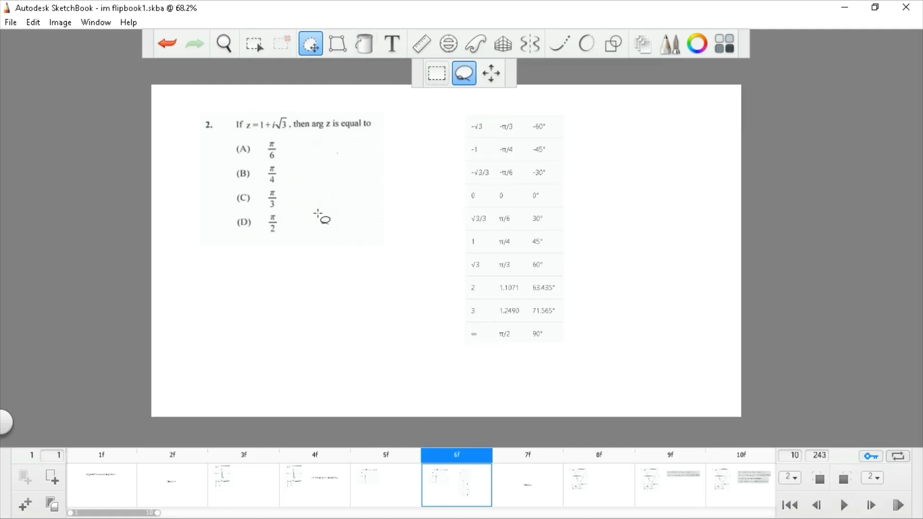
{"action": "mouse_move", "coordinate": [495, 251]}
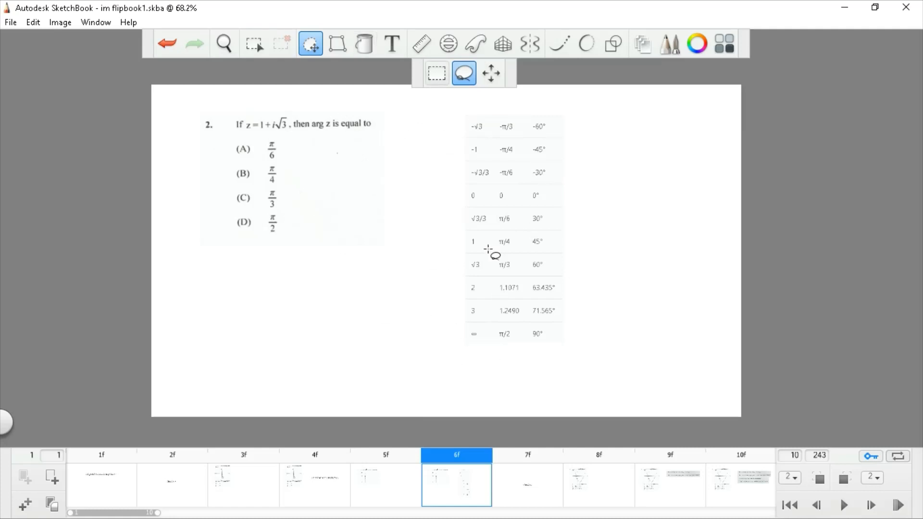
{"action": "mouse_move", "coordinate": [358, 197]}
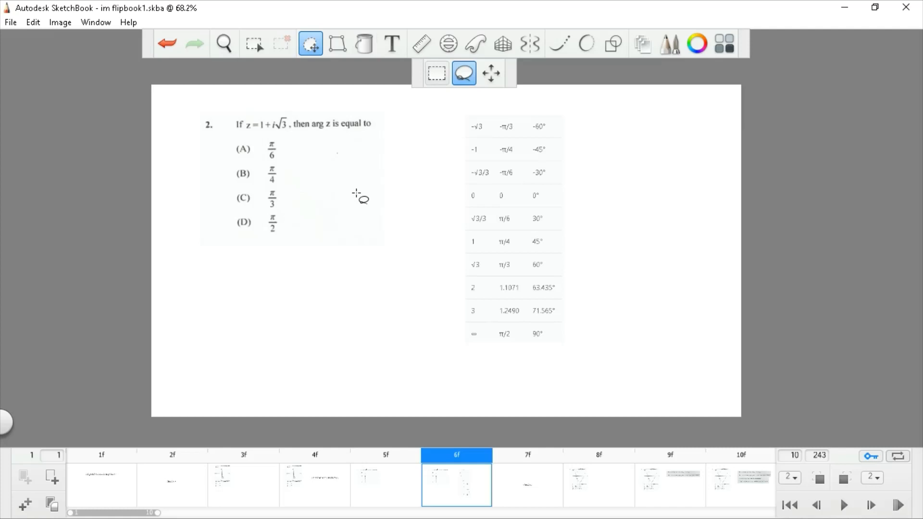
{"action": "mouse_move", "coordinate": [275, 127]}
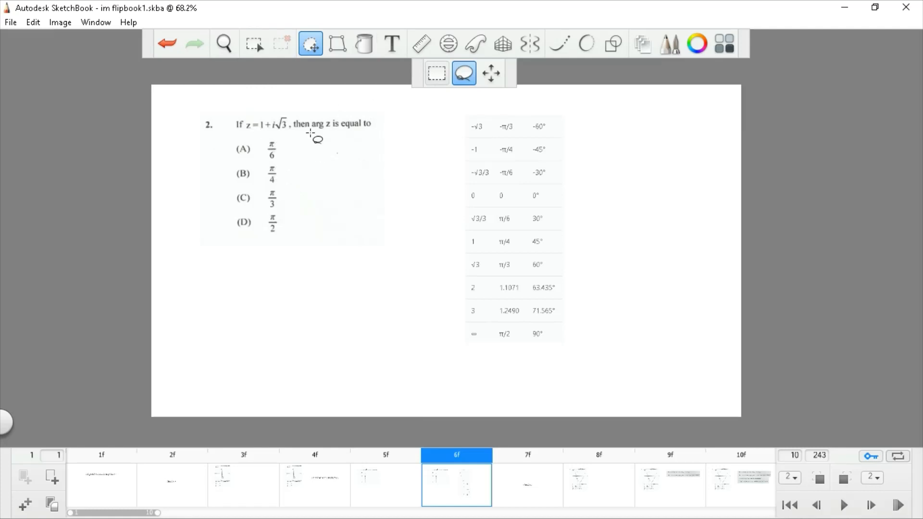
{"action": "mouse_move", "coordinate": [277, 105]}
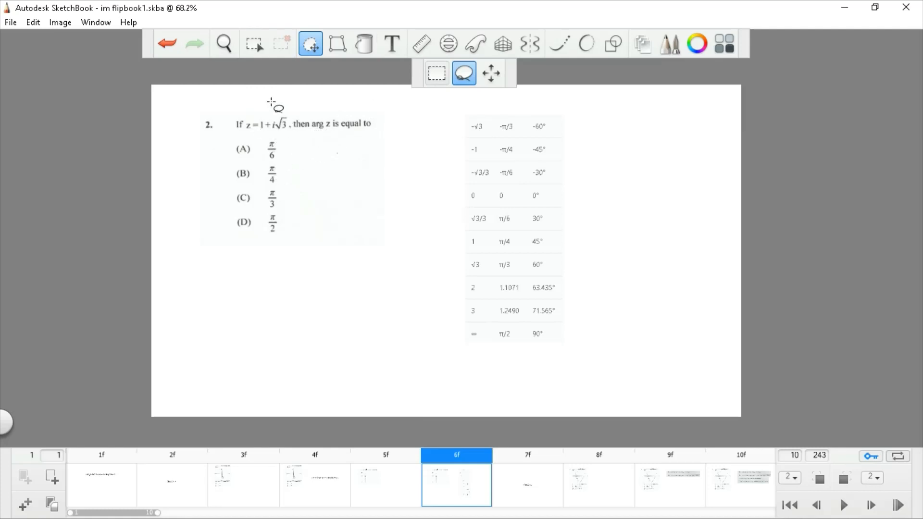
{"action": "mouse_move", "coordinate": [271, 144]}
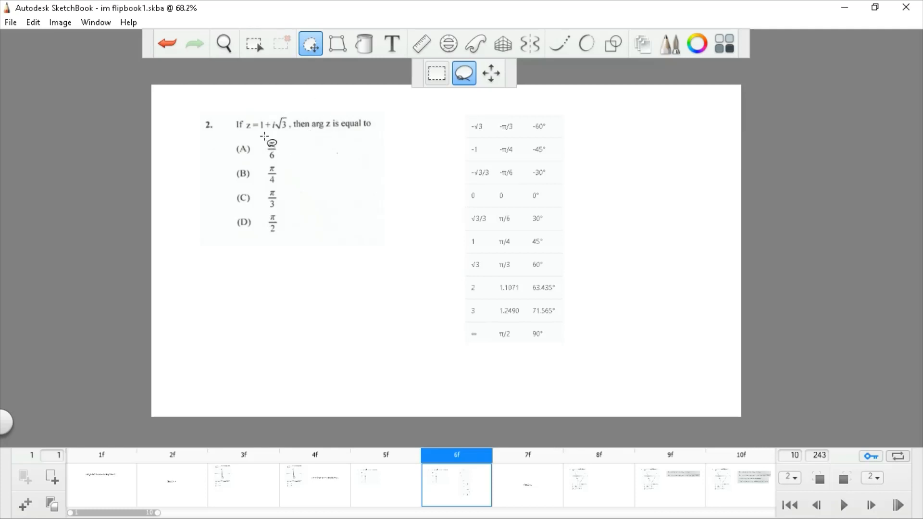
{"action": "mouse_move", "coordinate": [459, 264]}
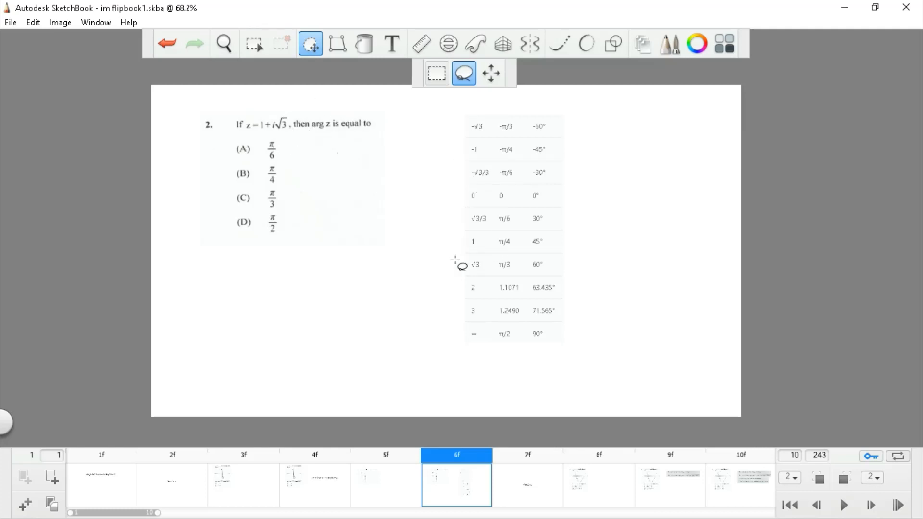
{"action": "mouse_move", "coordinate": [491, 274]}
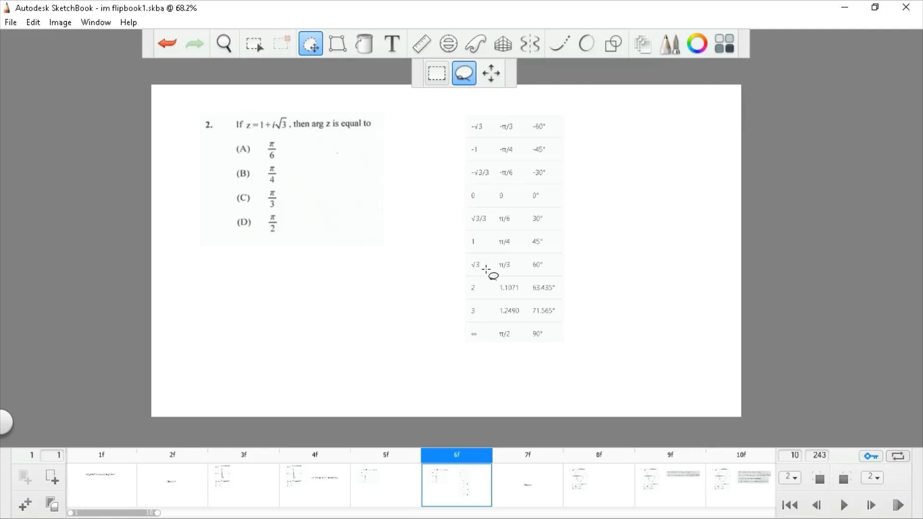
{"action": "mouse_move", "coordinate": [508, 278]}
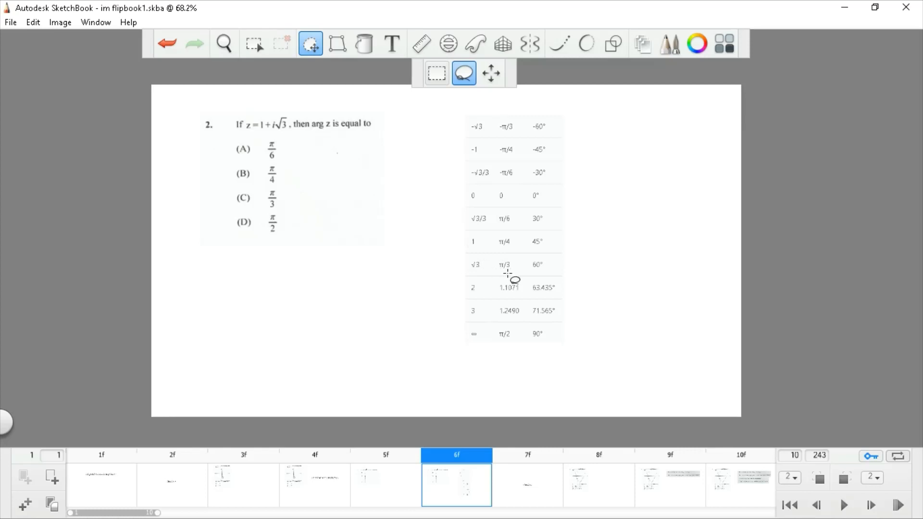
{"action": "mouse_move", "coordinate": [529, 43]}
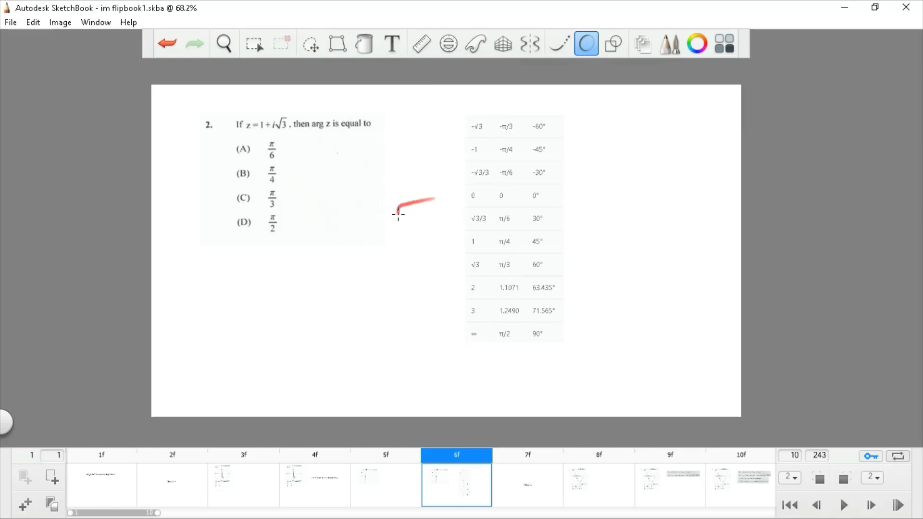
{"action": "left_click", "coordinate": [168, 43]}
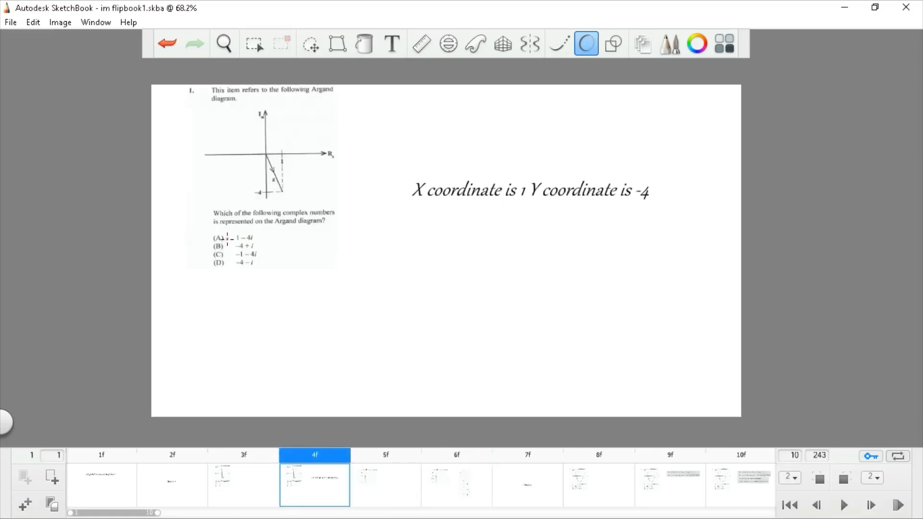
Step through the question 2 and Question 3 title frames to question 3's quadratic graph
{"action": "left_click", "coordinate": [385, 485]}
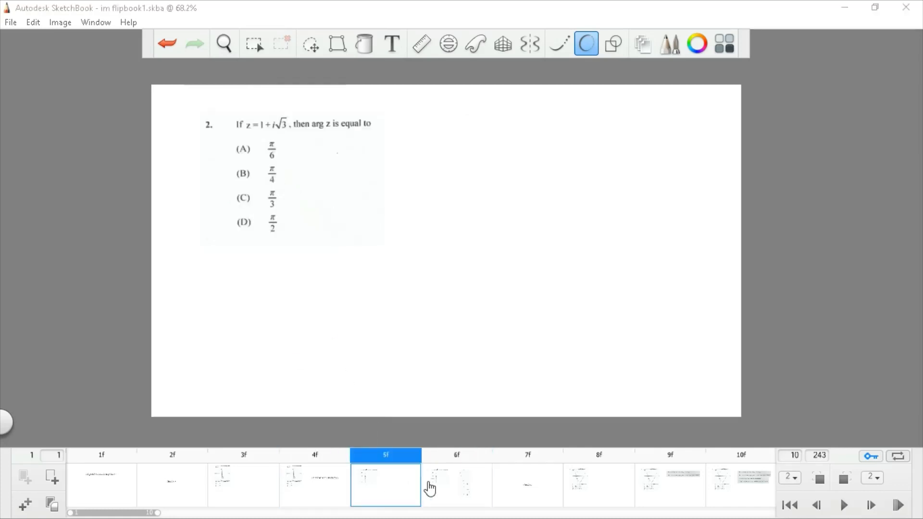
{"action": "left_click", "coordinate": [527, 484]}
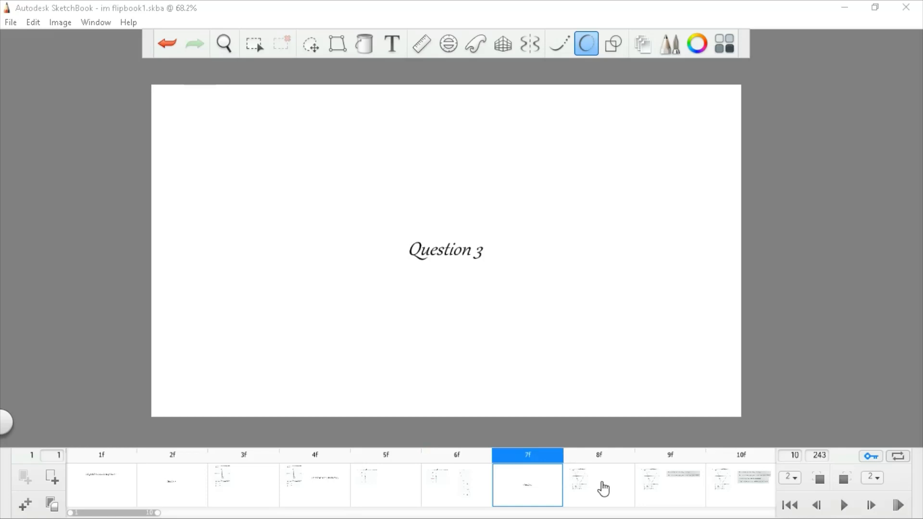
{"action": "left_click", "coordinate": [599, 485]}
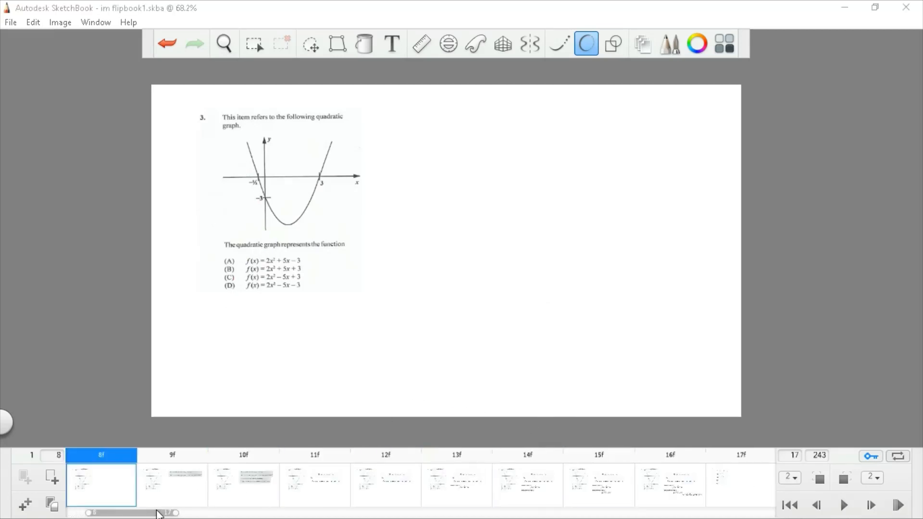
Step forward to question 3's intercept explanation frame
{"action": "left_click", "coordinate": [172, 484]}
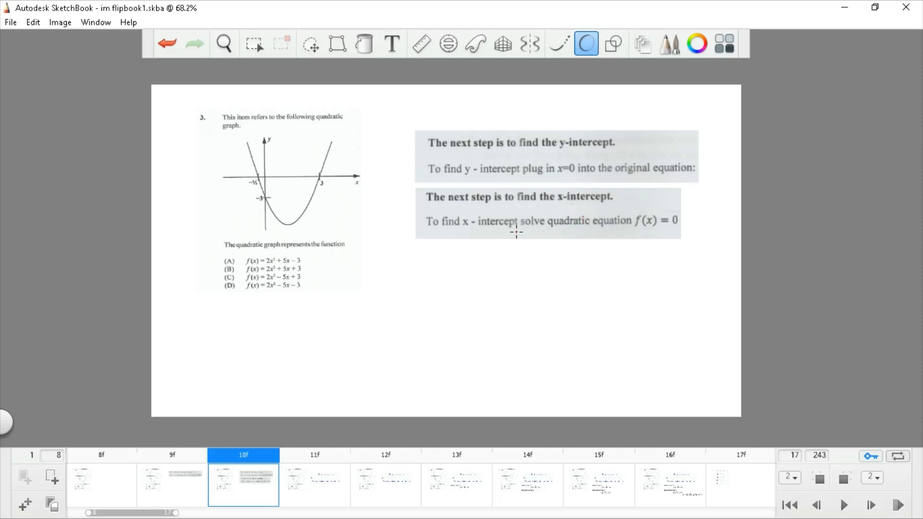
{"action": "mouse_move", "coordinate": [454, 225]}
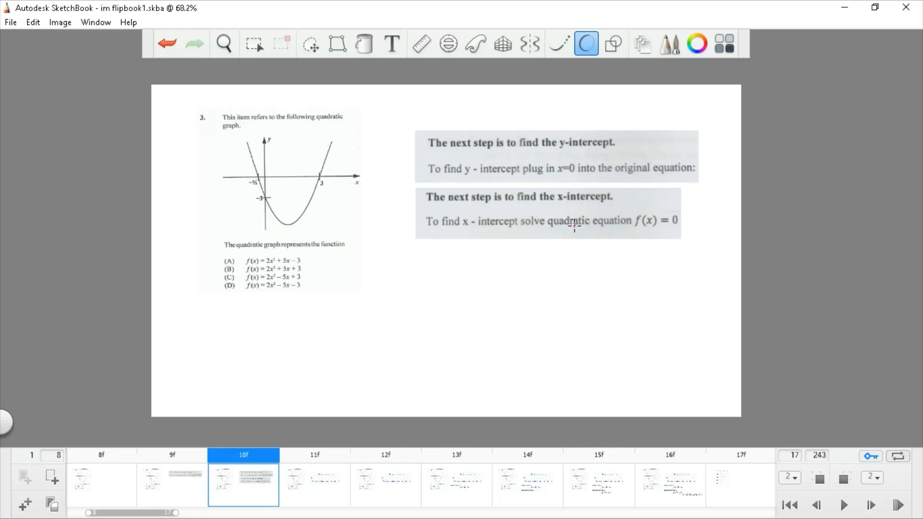
{"action": "mouse_move", "coordinate": [712, 238]}
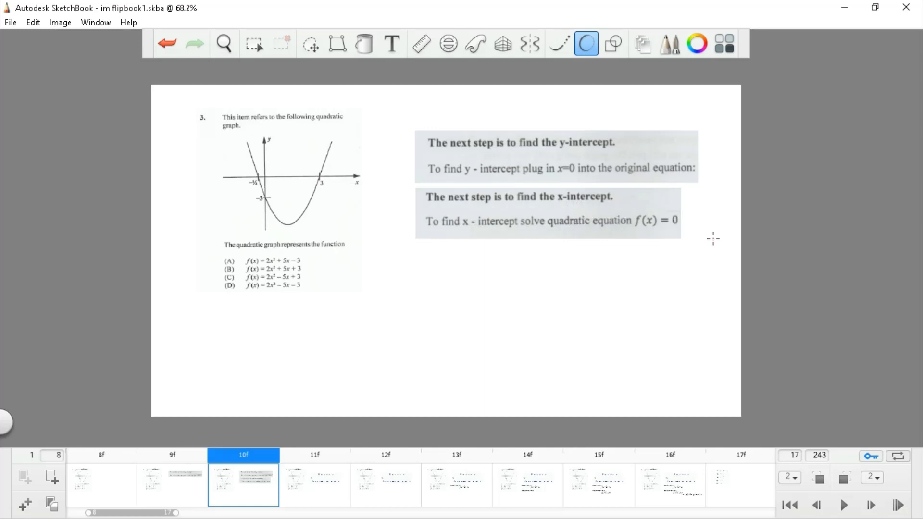
{"action": "mouse_move", "coordinate": [245, 184]}
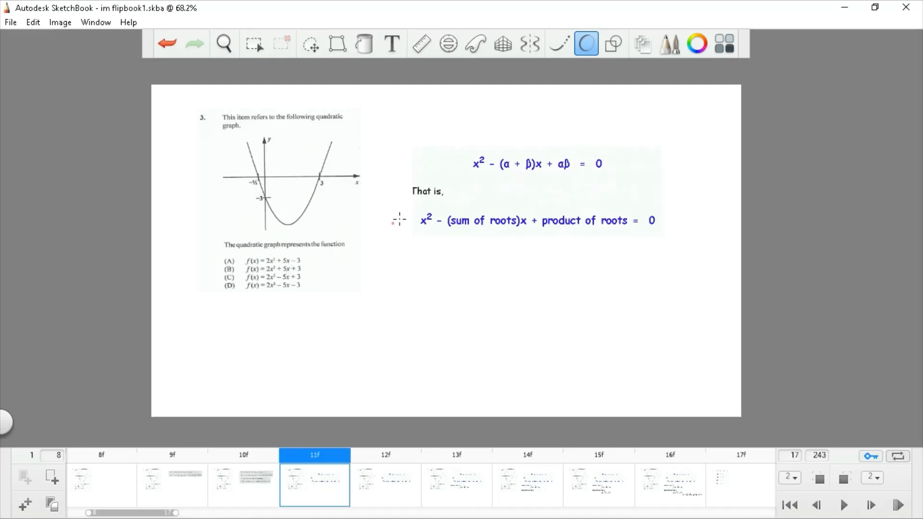
{"action": "mouse_move", "coordinate": [429, 202]}
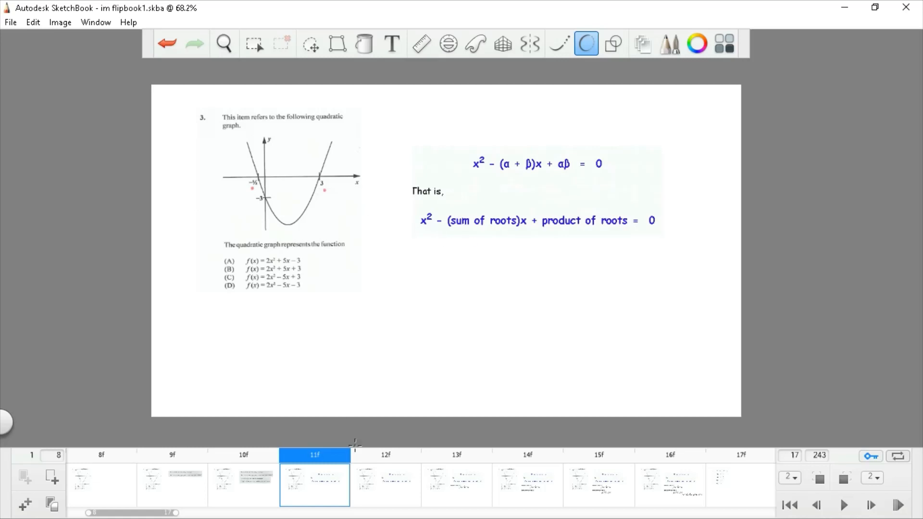
Advance through question 3's frames to the roots' product −3/2 worked out
{"action": "left_click", "coordinate": [456, 484]}
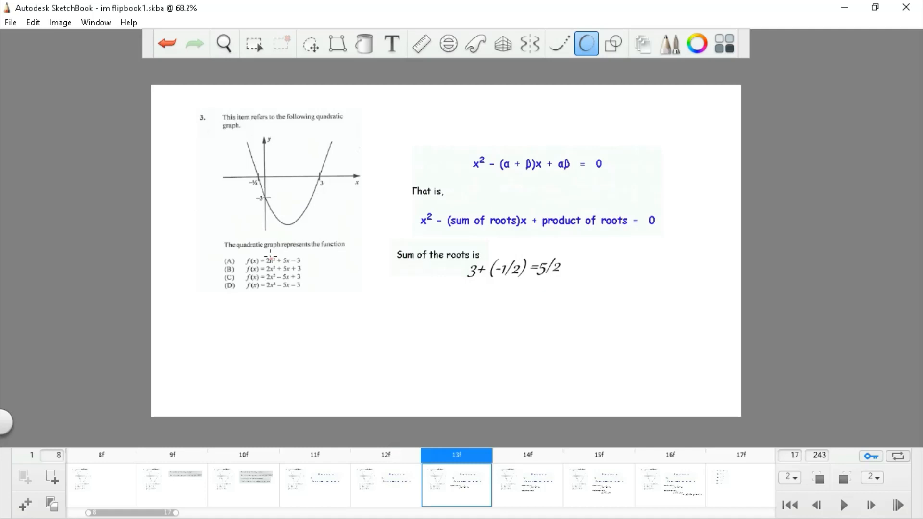
{"action": "left_click", "coordinate": [527, 485]}
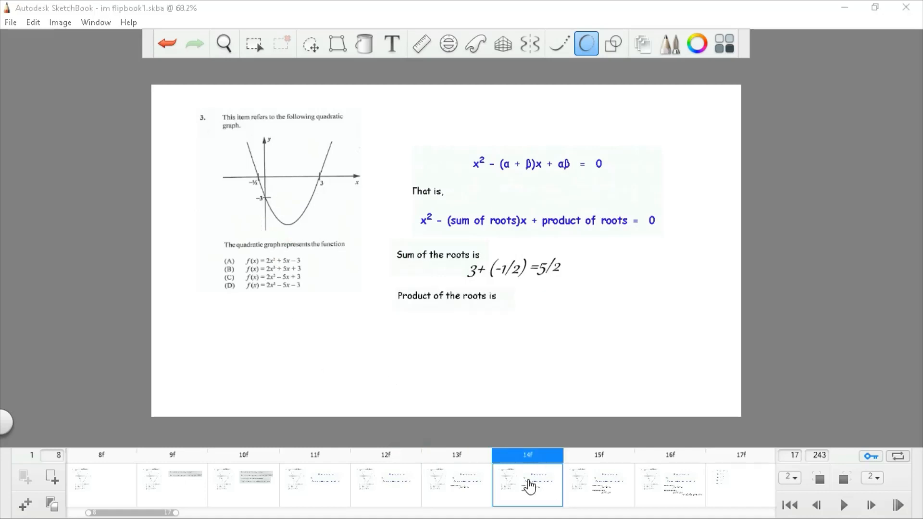
{"action": "left_click", "coordinate": [598, 485]}
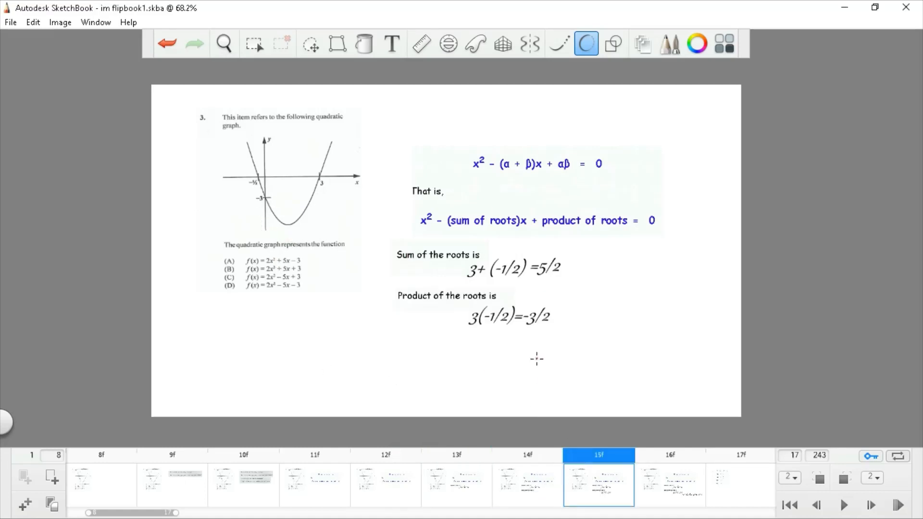
{"action": "mouse_move", "coordinate": [247, 323]}
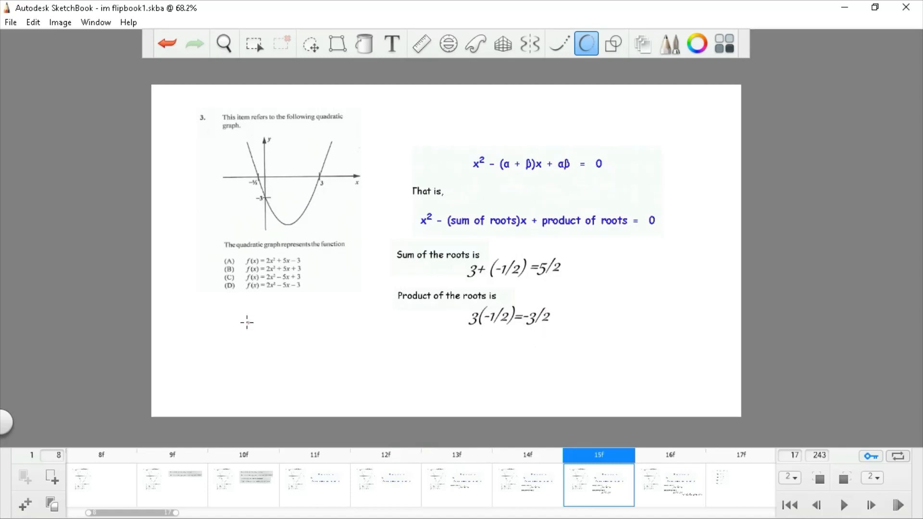
{"action": "mouse_move", "coordinate": [286, 295]}
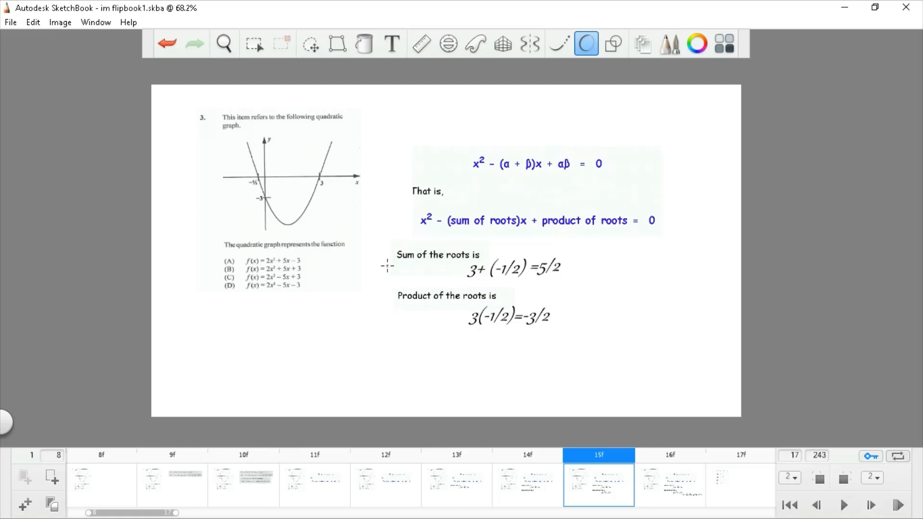
{"action": "mouse_move", "coordinate": [421, 229]}
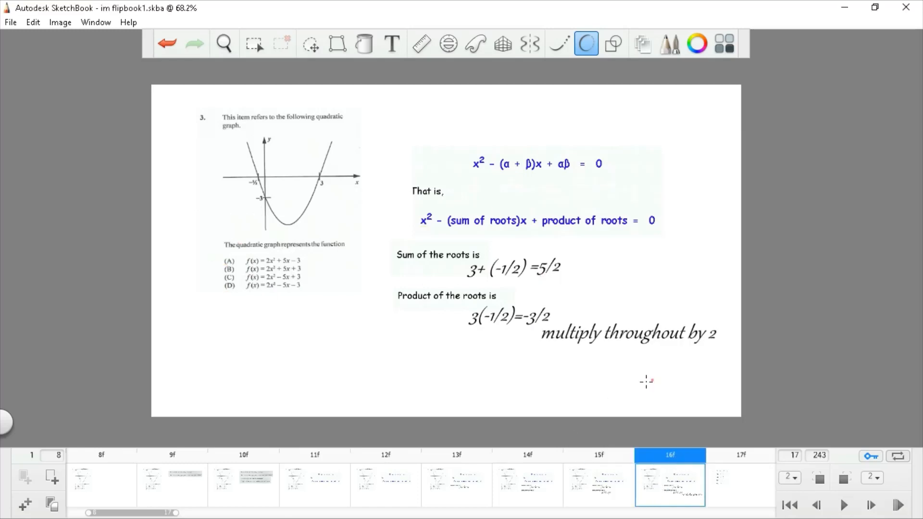
Reveal question 4's first steps: adding 3 to both sides, giving x < 4x + 4
{"action": "left_click", "coordinate": [741, 455]}
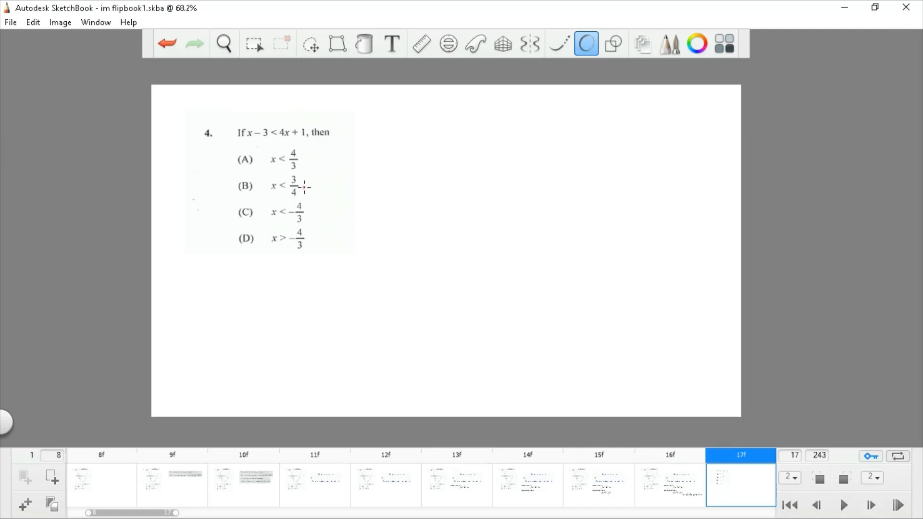
{"action": "mouse_move", "coordinate": [299, 145]}
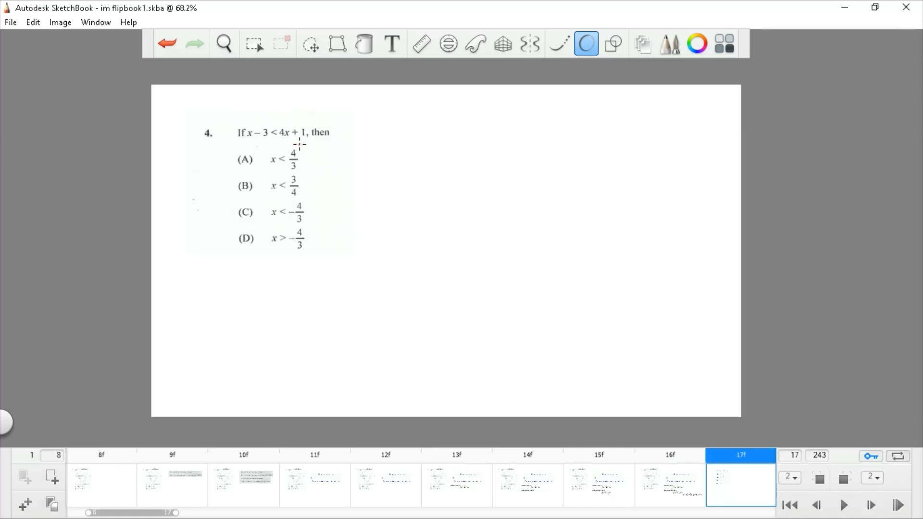
{"action": "mouse_move", "coordinate": [354, 301]}
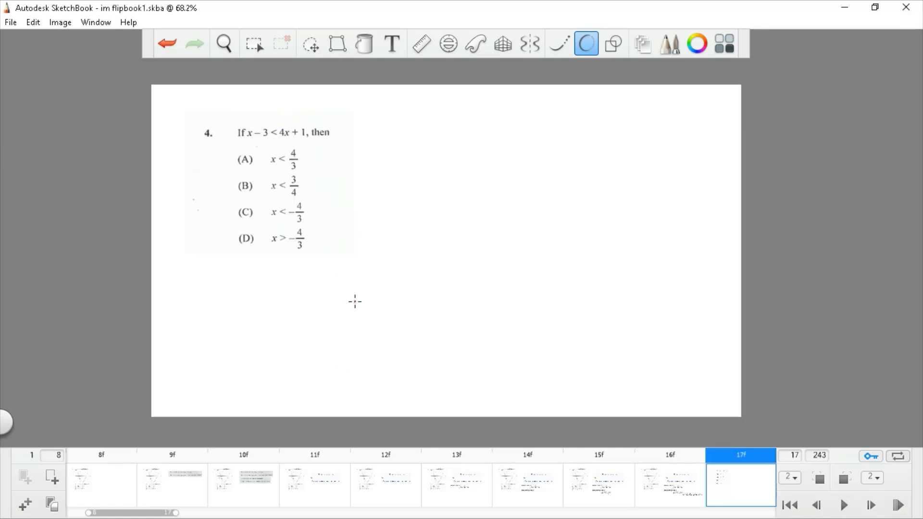
{"action": "mouse_move", "coordinate": [171, 510]}
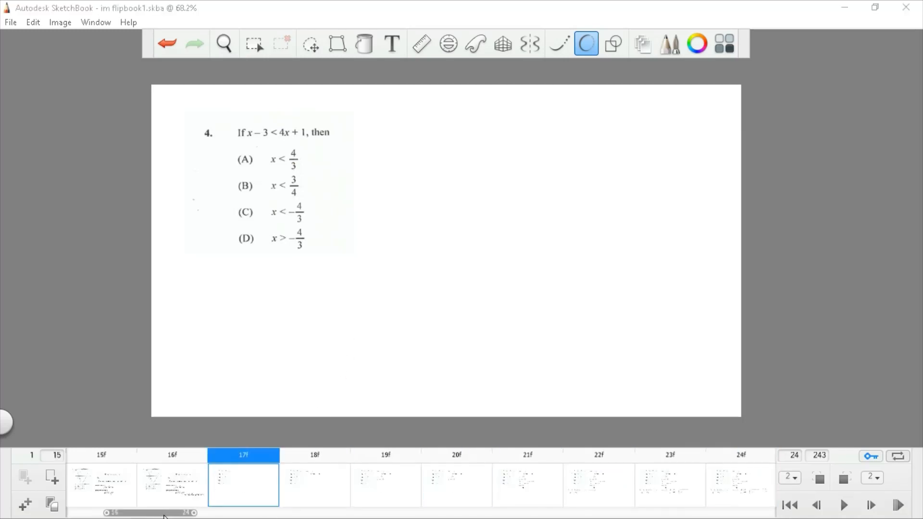
{"action": "left_click", "coordinate": [872, 505]}
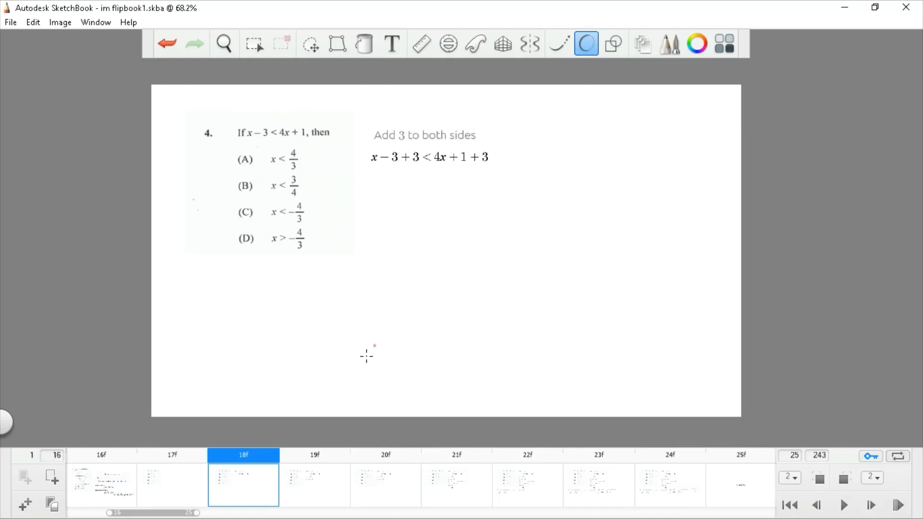
{"action": "mouse_move", "coordinate": [386, 230]}
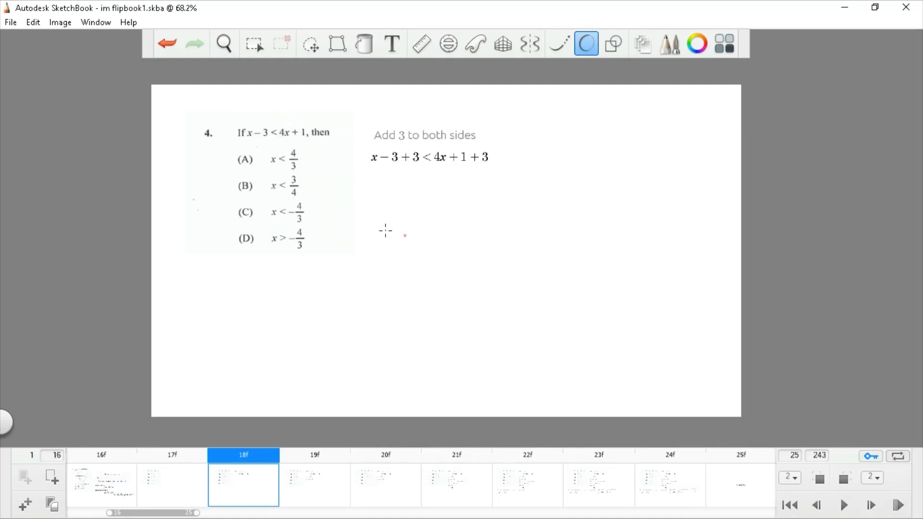
{"action": "mouse_move", "coordinate": [596, 327]}
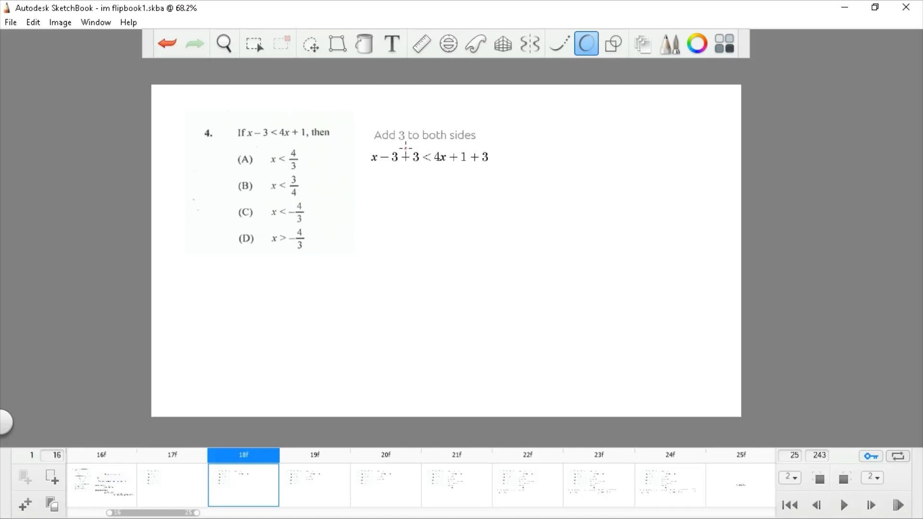
{"action": "mouse_move", "coordinate": [347, 408]}
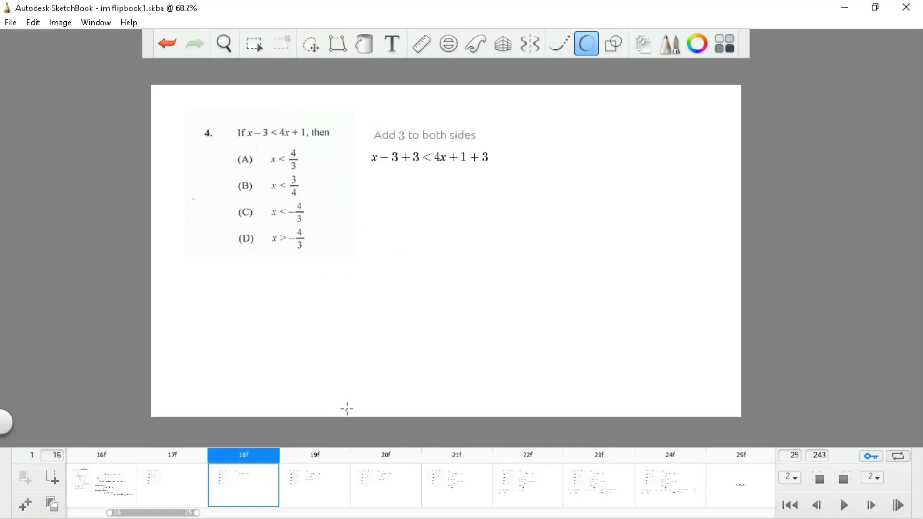
{"action": "left_click", "coordinate": [316, 455]}
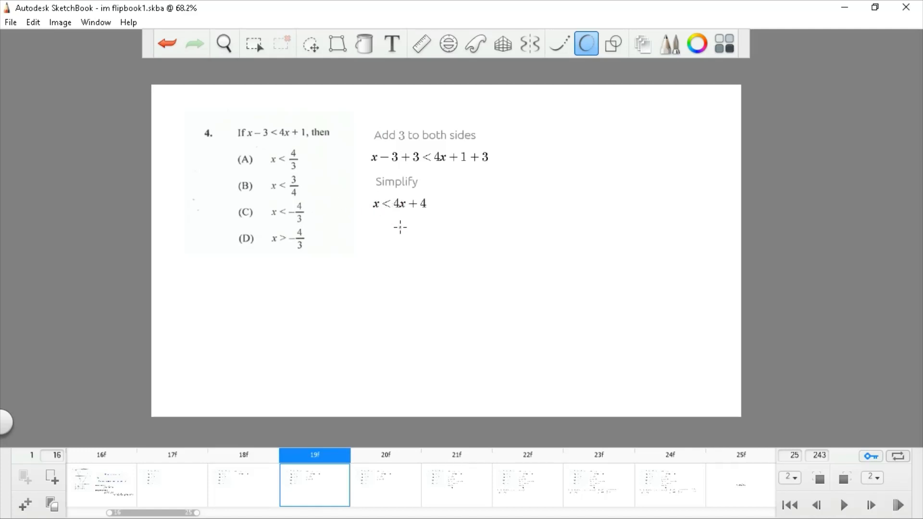
Continue to −3x < 4 and the step multiplying both sides by −1
{"action": "left_click", "coordinate": [385, 485]}
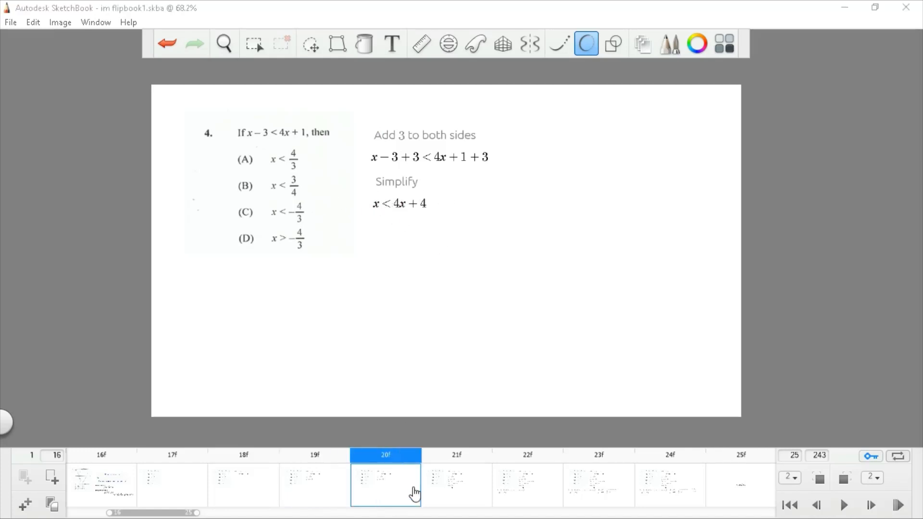
{"action": "left_click", "coordinate": [456, 484]}
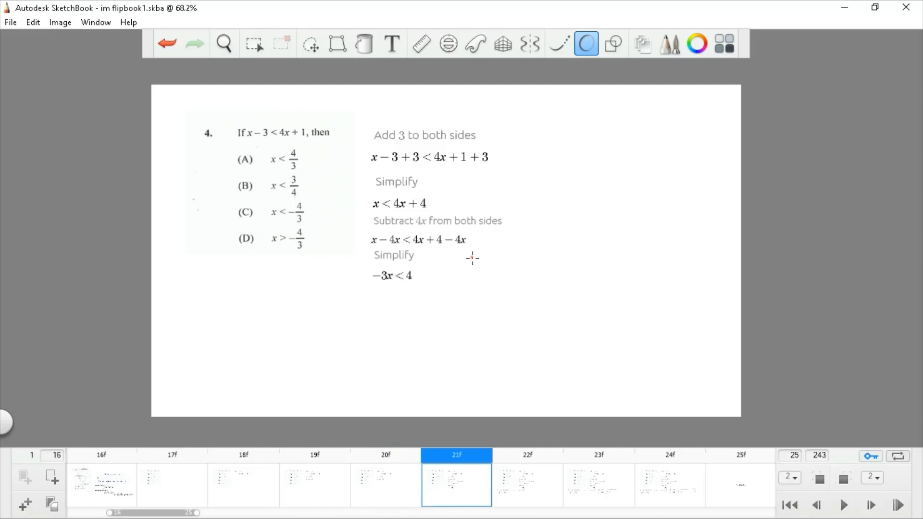
{"action": "mouse_move", "coordinate": [454, 343]}
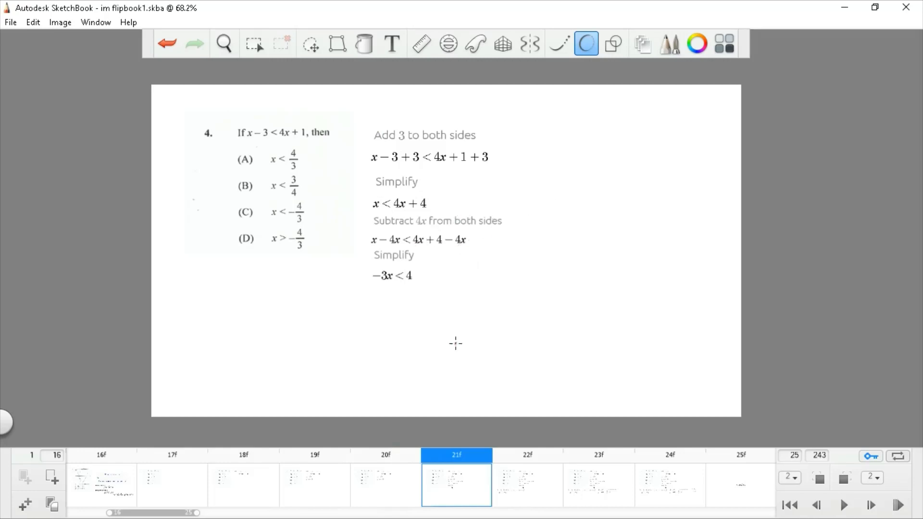
{"action": "mouse_move", "coordinate": [460, 313]}
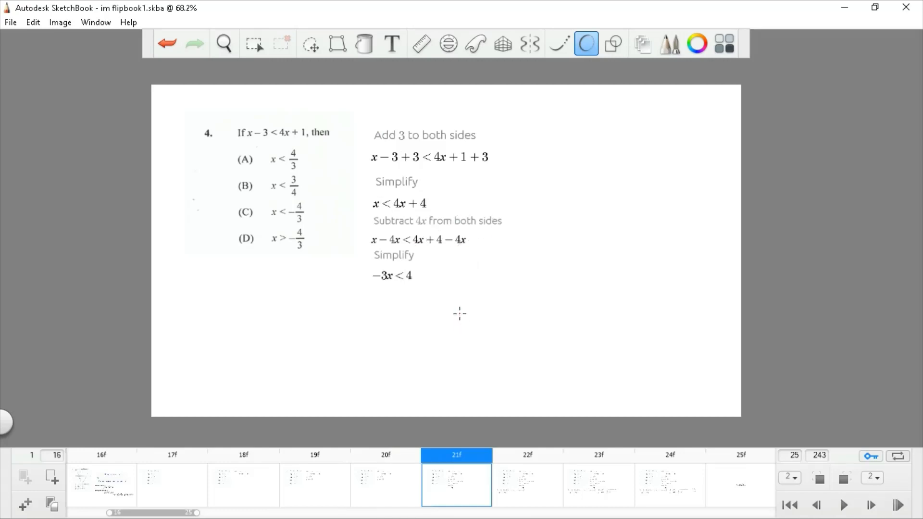
{"action": "mouse_move", "coordinate": [169, 107]}
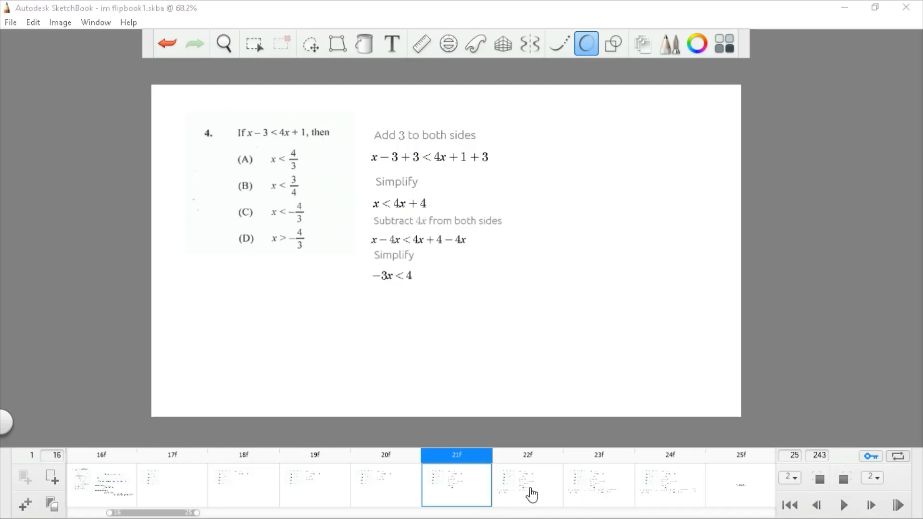
{"action": "left_click", "coordinate": [527, 485]}
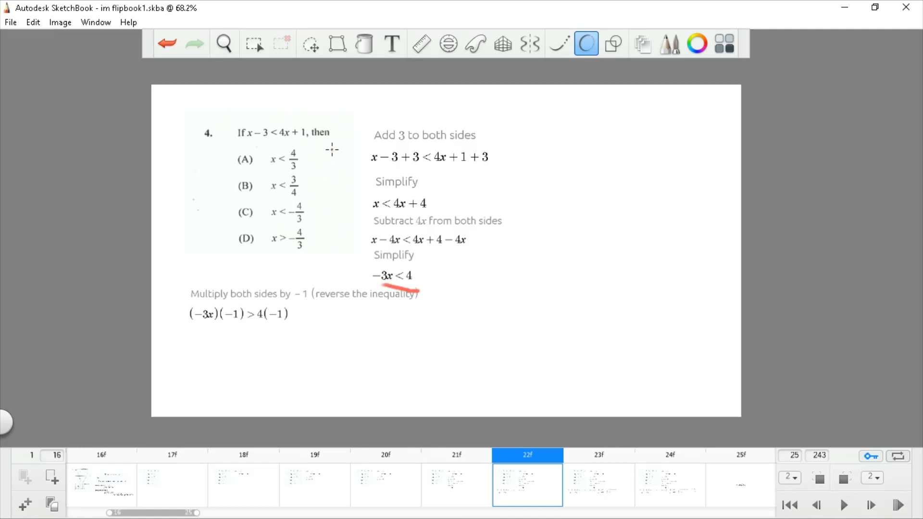
{"action": "mouse_move", "coordinate": [268, 241]}
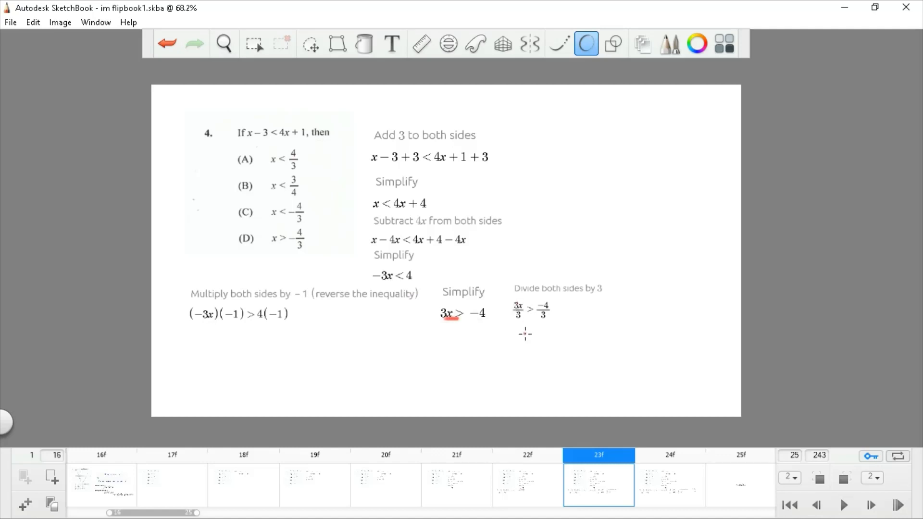
{"action": "mouse_move", "coordinate": [514, 343]}
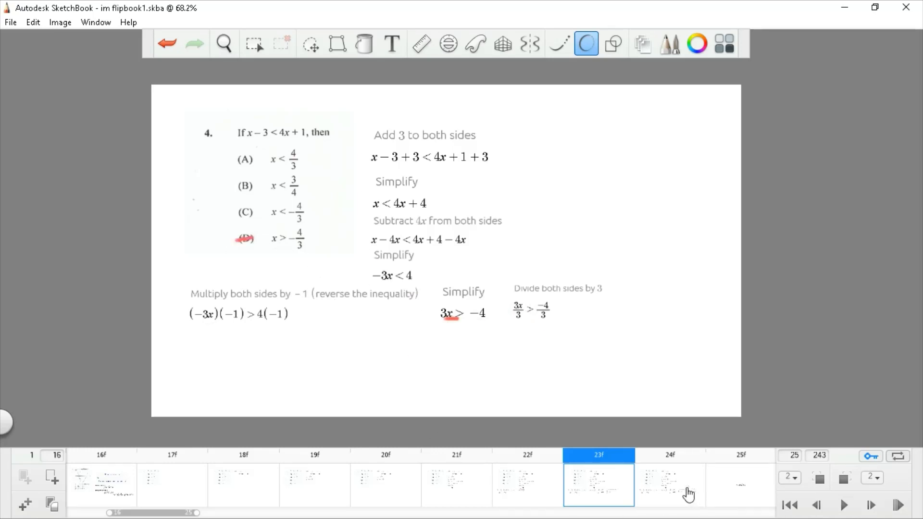
Show the Question 5 title frame and advance toward the log₂(16) rewrite
{"action": "left_click", "coordinate": [669, 484]}
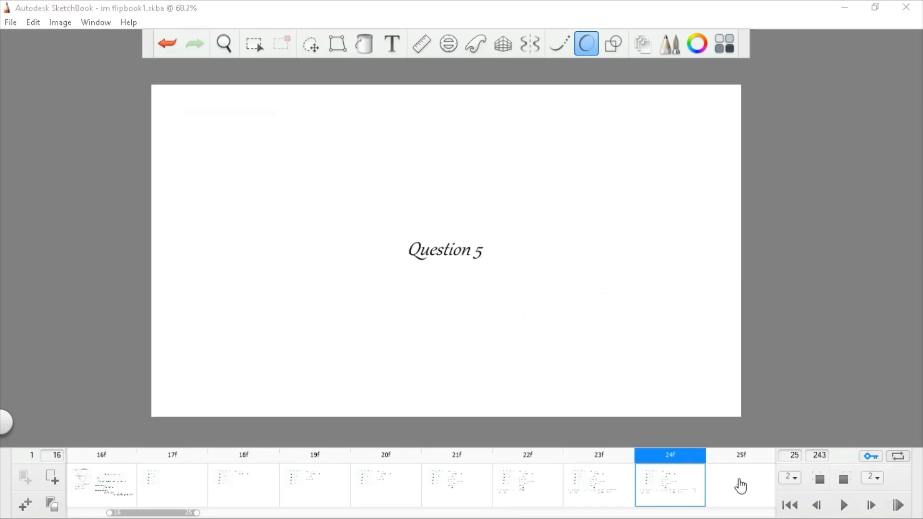
{"action": "left_click", "coordinate": [740, 485]}
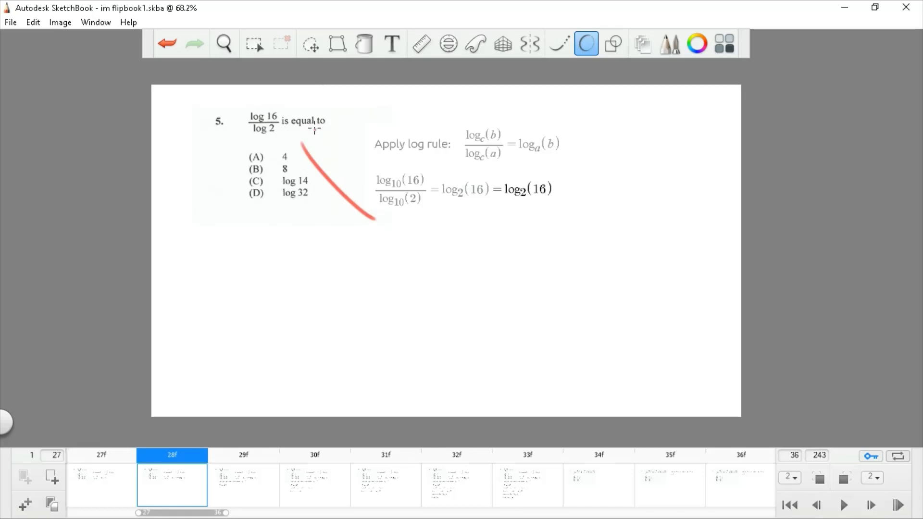
Undo the red stroke, then step through question 5's frames to 4log₂(2) = 4·1
{"action": "left_click", "coordinate": [168, 43]}
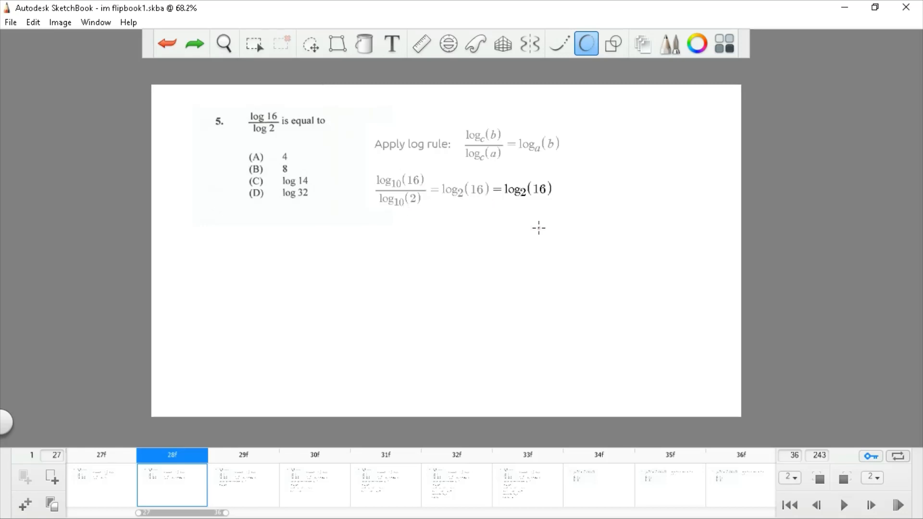
{"action": "mouse_move", "coordinate": [269, 491]}
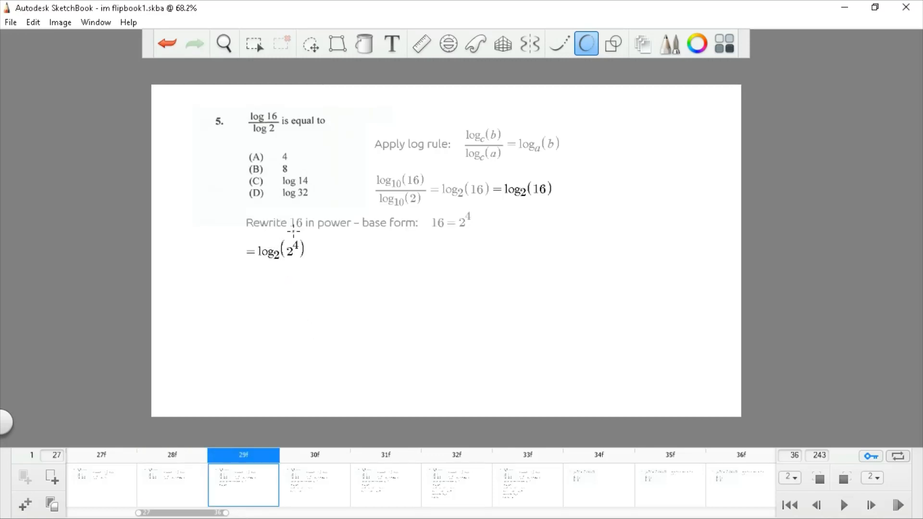
{"action": "mouse_move", "coordinate": [453, 233]}
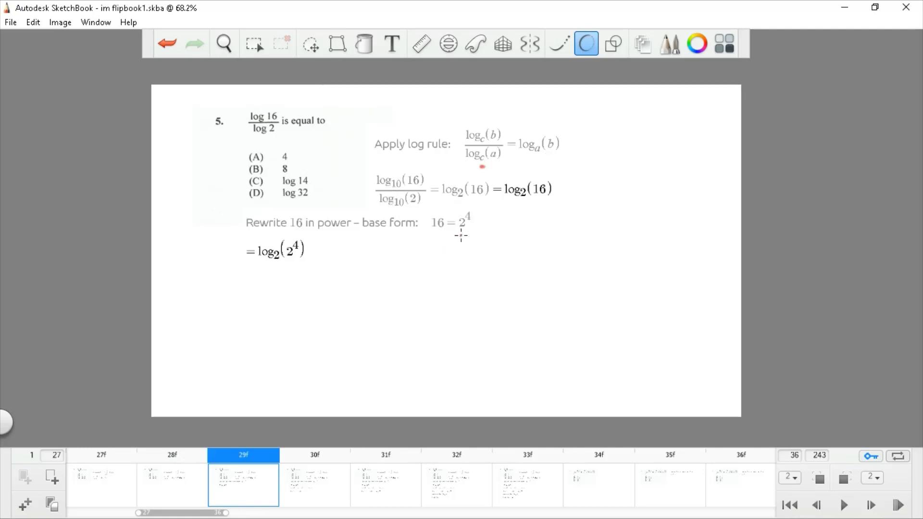
{"action": "mouse_move", "coordinate": [275, 262]}
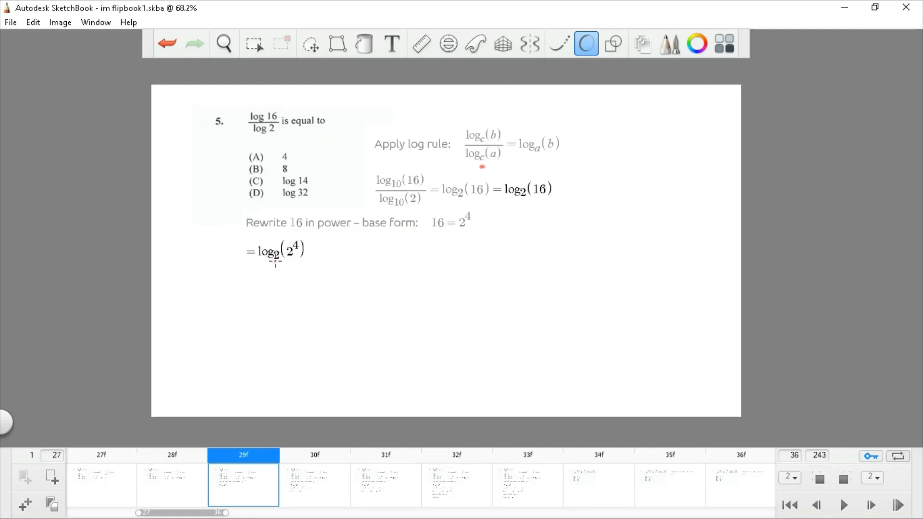
{"action": "mouse_move", "coordinate": [326, 285]}
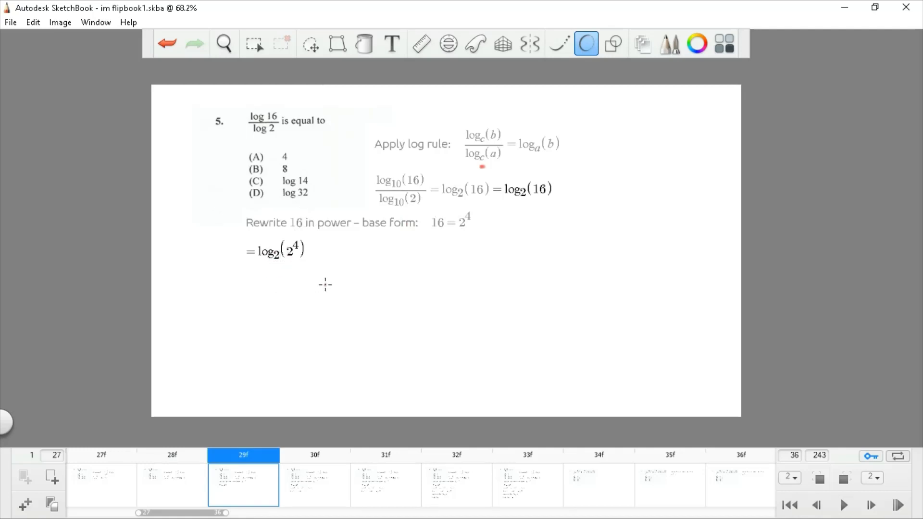
{"action": "mouse_move", "coordinate": [316, 490]}
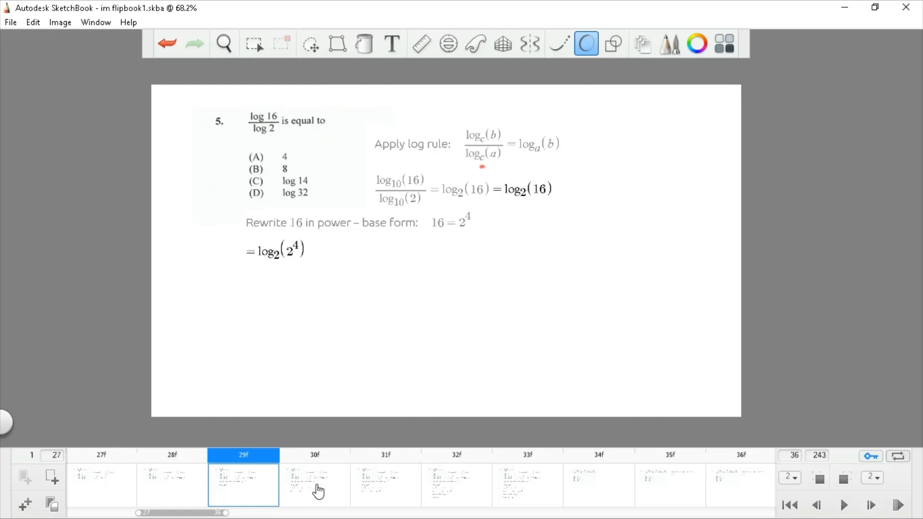
{"action": "left_click", "coordinate": [314, 484]}
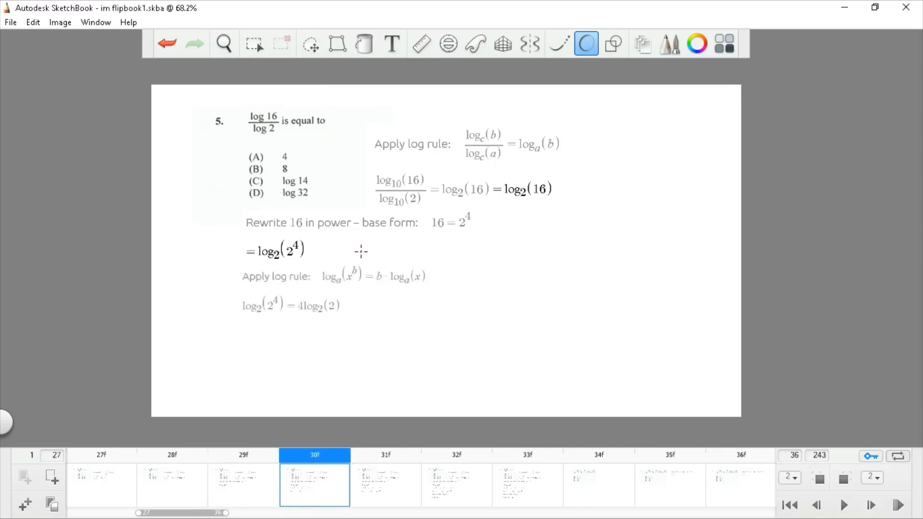
{"action": "mouse_move", "coordinate": [431, 260]}
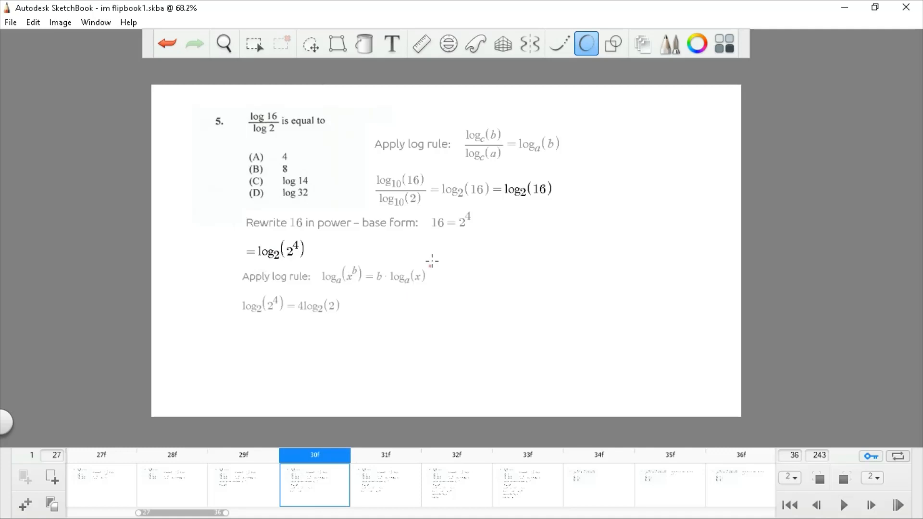
{"action": "mouse_move", "coordinate": [429, 440]}
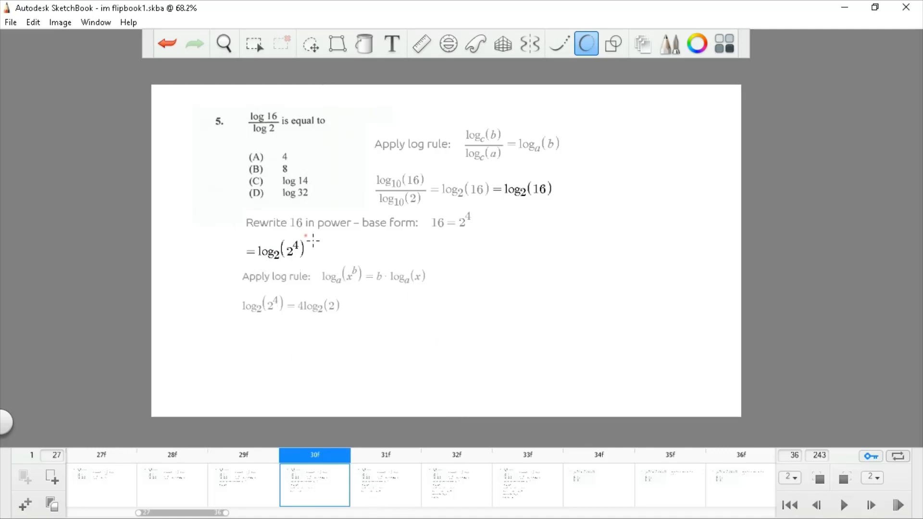
{"action": "left_click", "coordinate": [385, 485]}
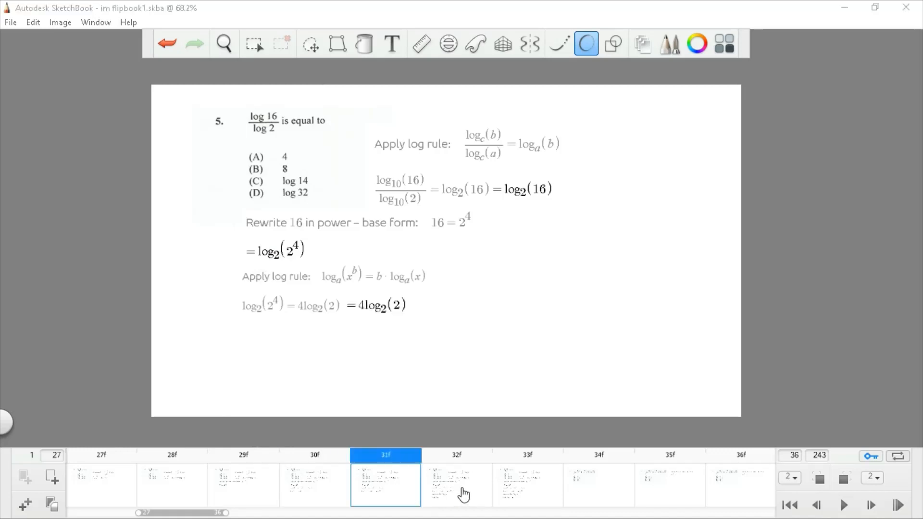
{"action": "left_click", "coordinate": [456, 484]}
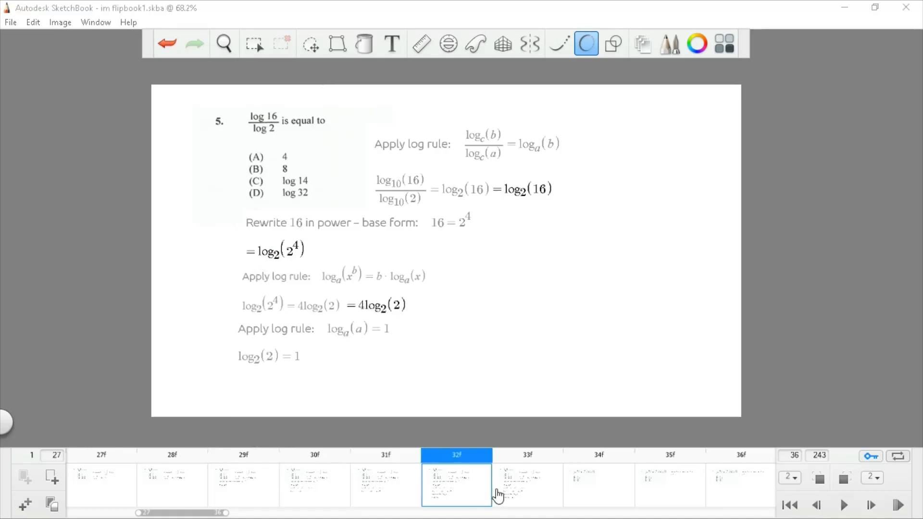
{"action": "mouse_move", "coordinate": [351, 343]}
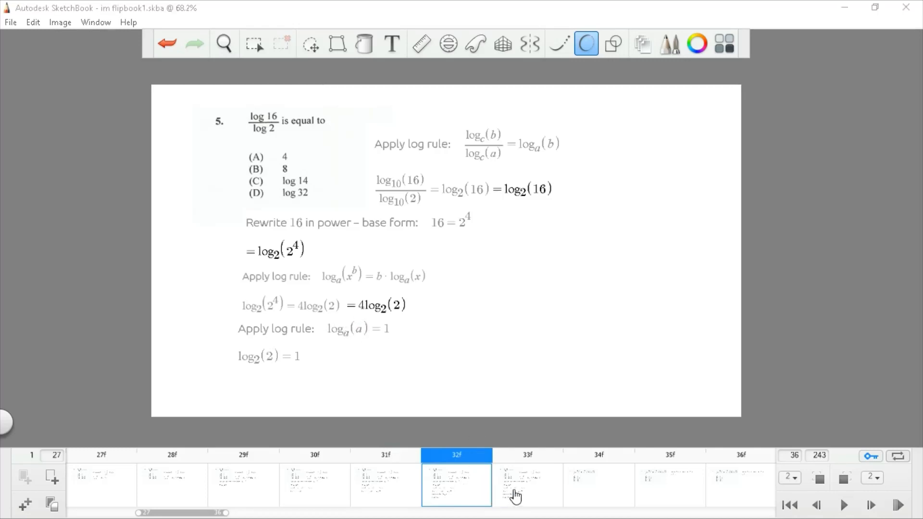
{"action": "left_click", "coordinate": [527, 485]}
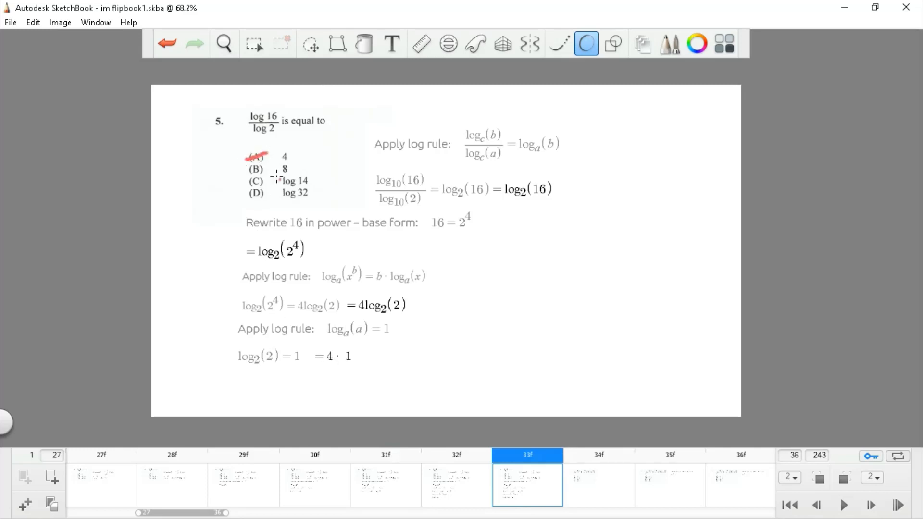
{"action": "left_click", "coordinate": [598, 484]}
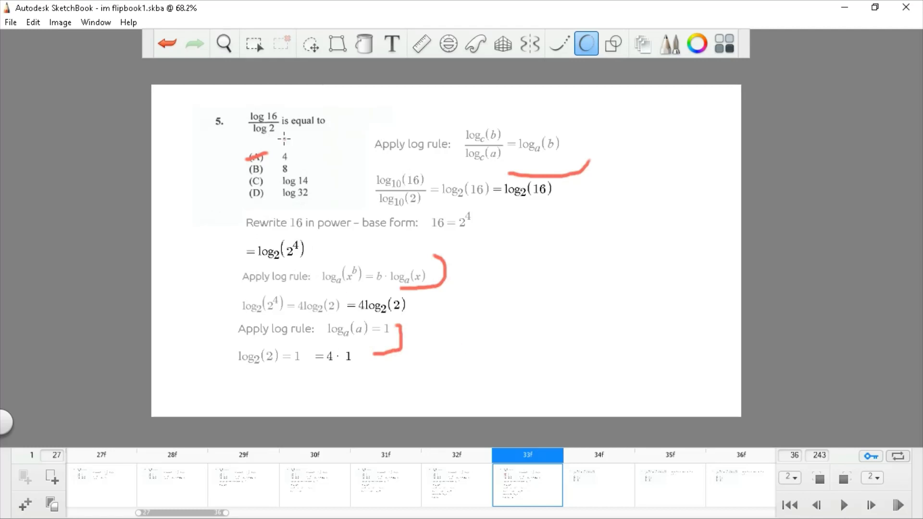
{"action": "mouse_move", "coordinate": [607, 504]}
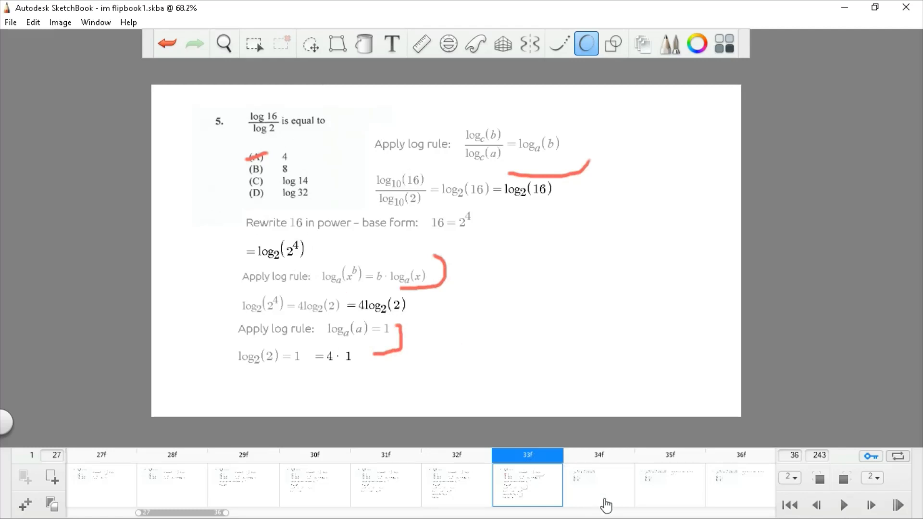
{"action": "mouse_move", "coordinate": [601, 493]}
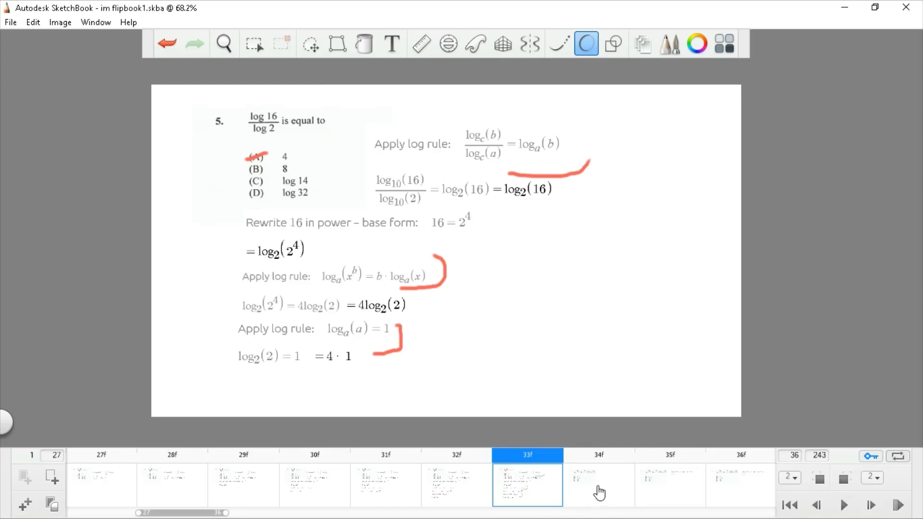
Move on to the question 6 frame about y = −x² − 2x + 3
{"action": "left_click", "coordinate": [598, 484]}
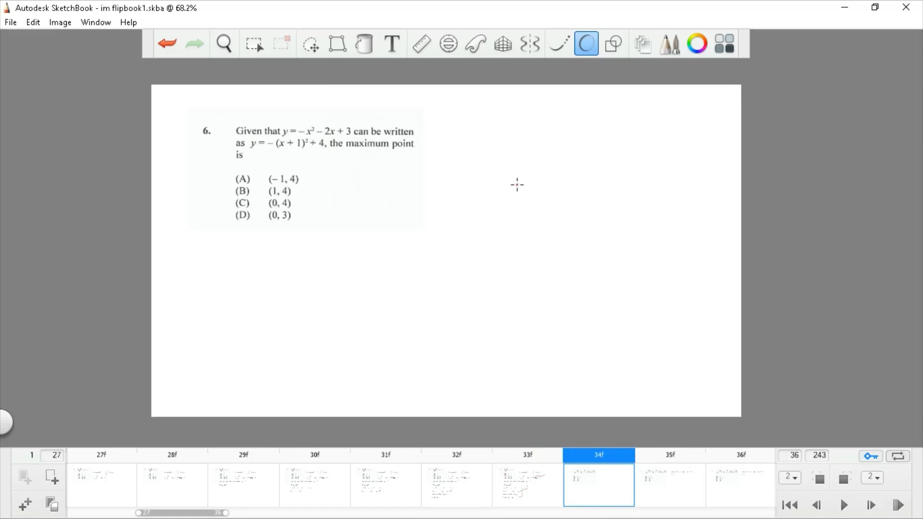
{"action": "mouse_move", "coordinate": [339, 172]}
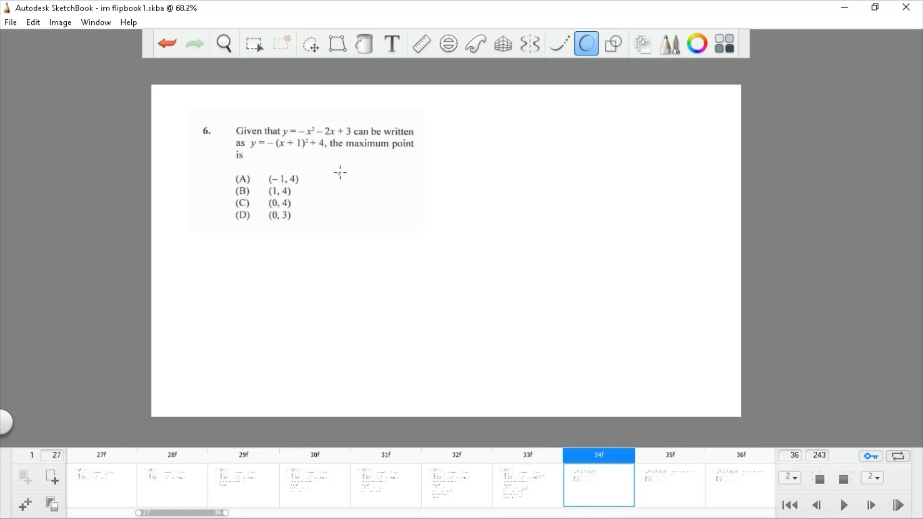
{"action": "mouse_move", "coordinate": [380, 143]}
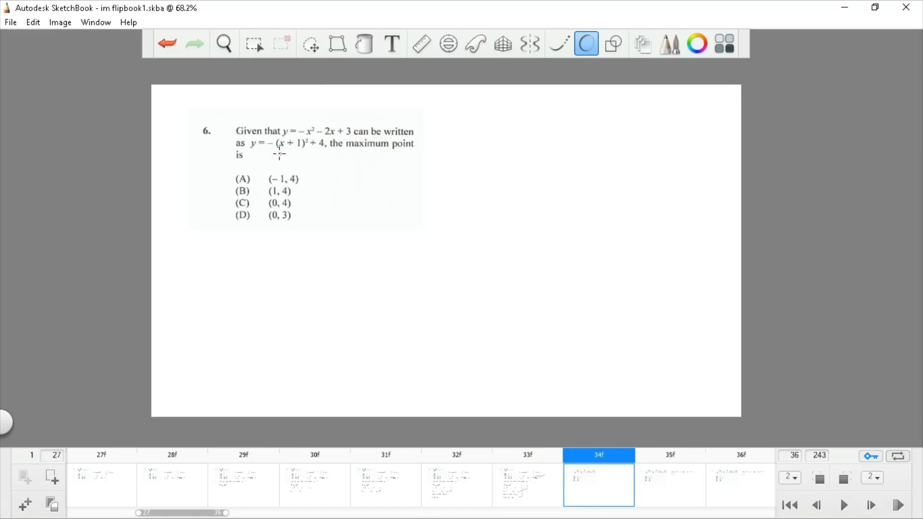
{"action": "mouse_move", "coordinate": [458, 245]}
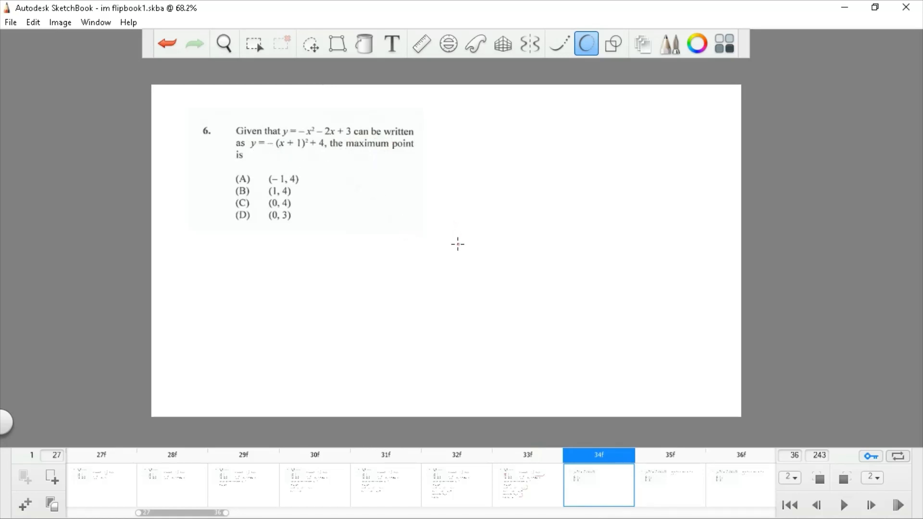
{"action": "mouse_move", "coordinate": [609, 454]}
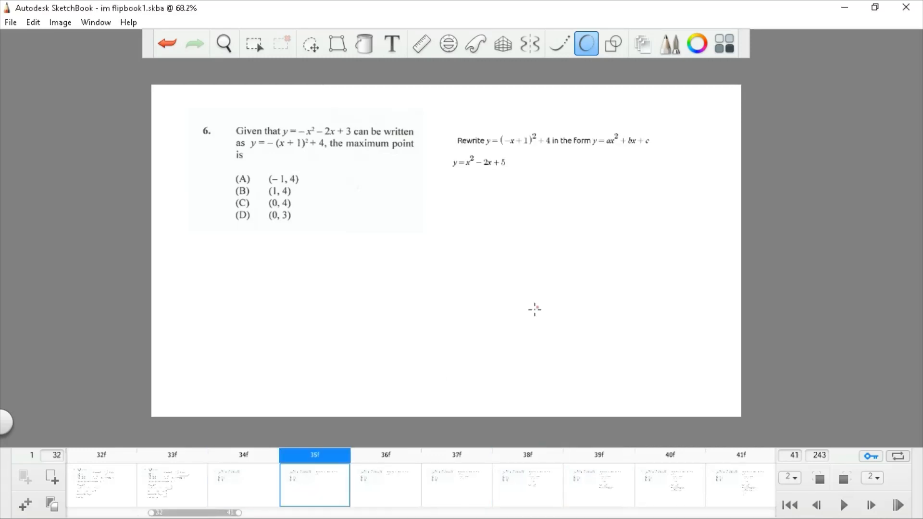
{"action": "mouse_move", "coordinate": [500, 200]}
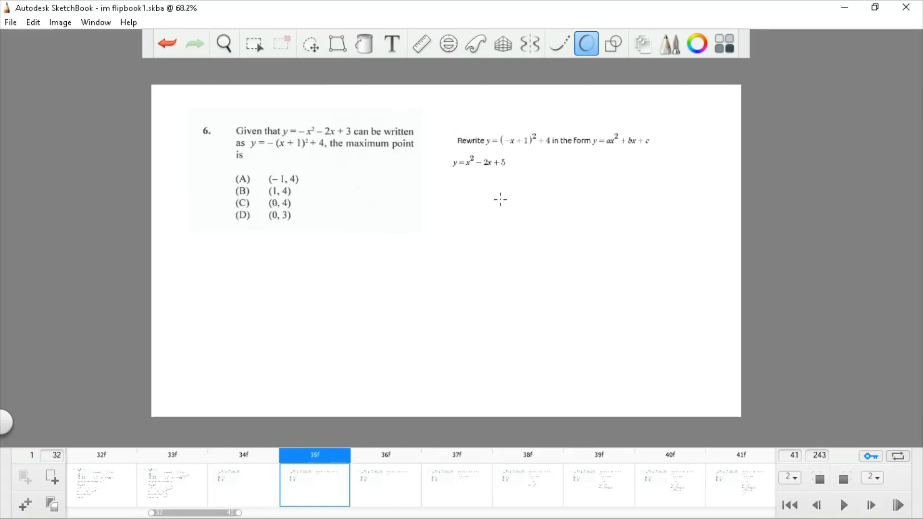
Advance question 6's frames to the parabola parameters a = 1, b = −2, c = 5
{"action": "left_click", "coordinate": [386, 485]}
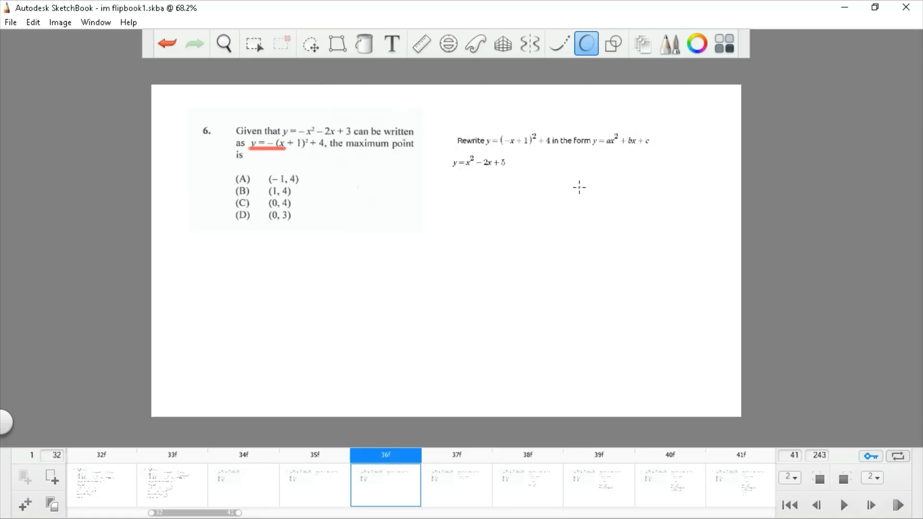
{"action": "mouse_move", "coordinate": [470, 287]}
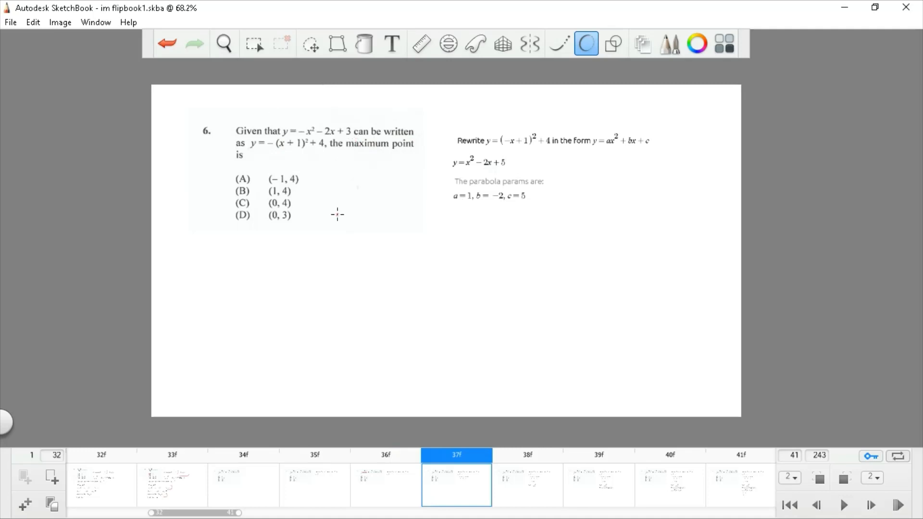
{"action": "mouse_move", "coordinate": [474, 164]}
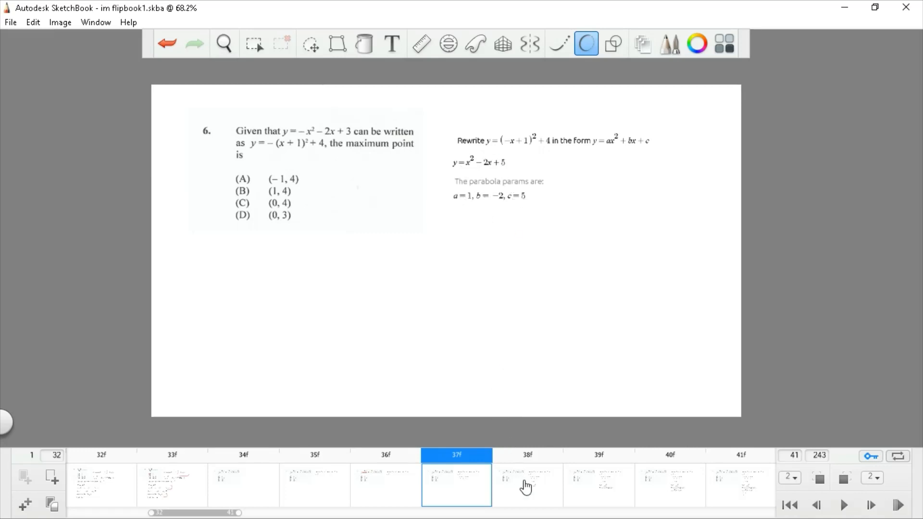
{"action": "left_click", "coordinate": [527, 485]}
{"action": "type", "text": "verte"}
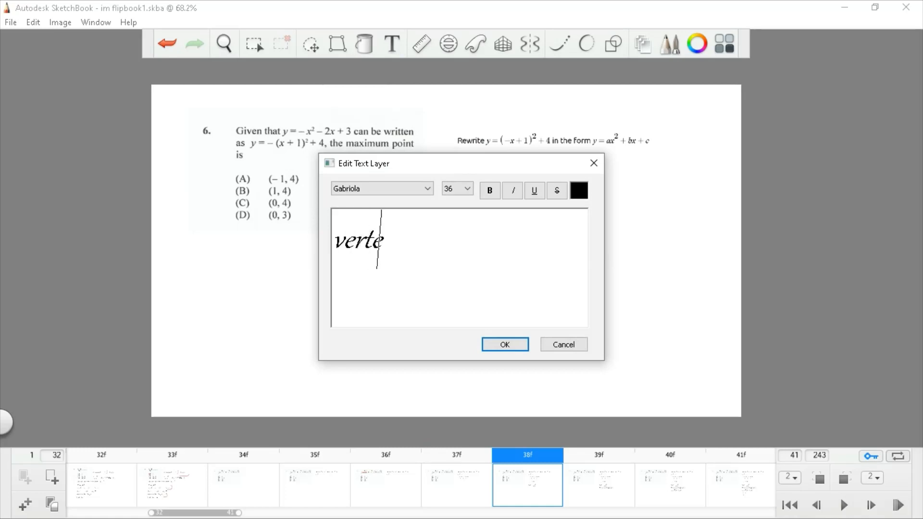
Write 'vertex, maximum point' in the text layer dialog, then cancel without adding it
{"action": "type", "text": "x, ma"}
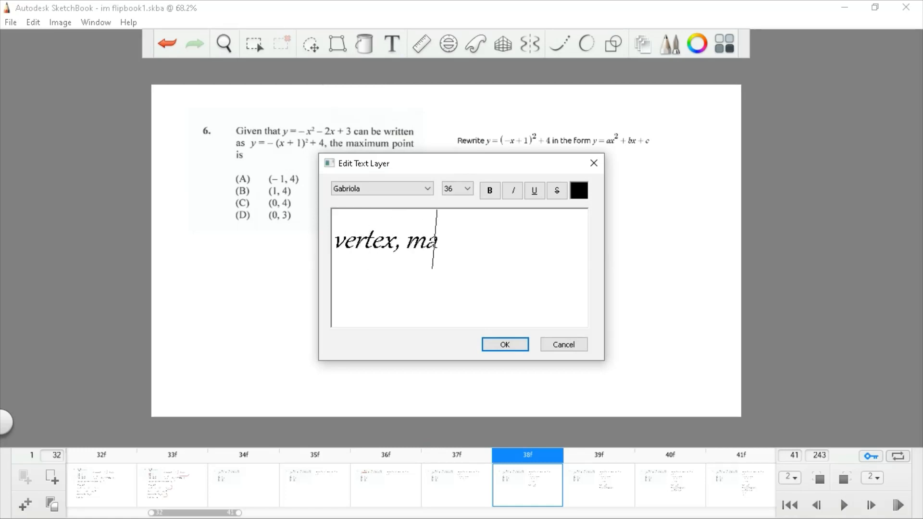
{"action": "type", "text": "ximum pin"}
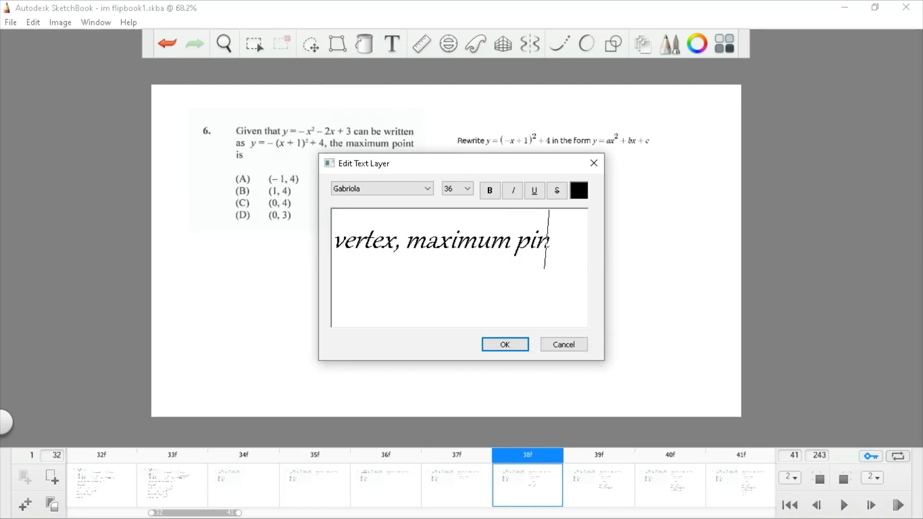
{"action": "type", "text": "oint"}
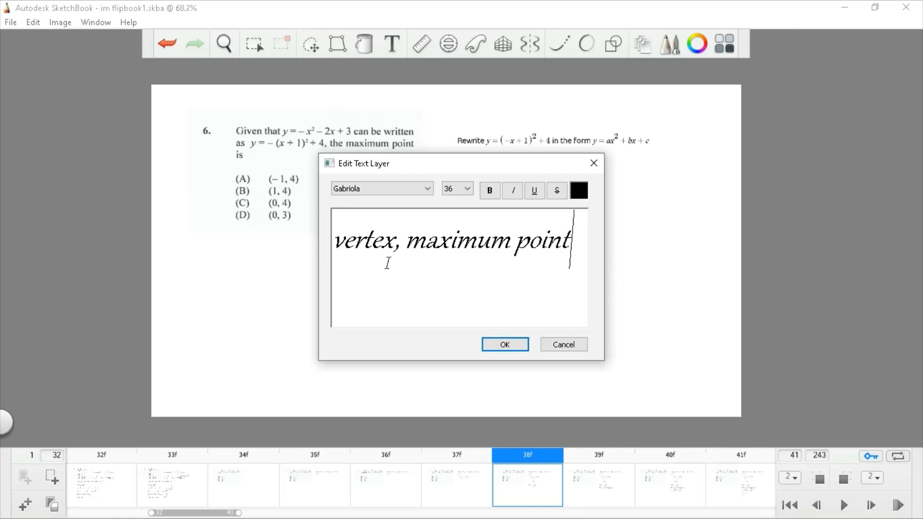
{"action": "double_click", "coordinate": [363, 240]}
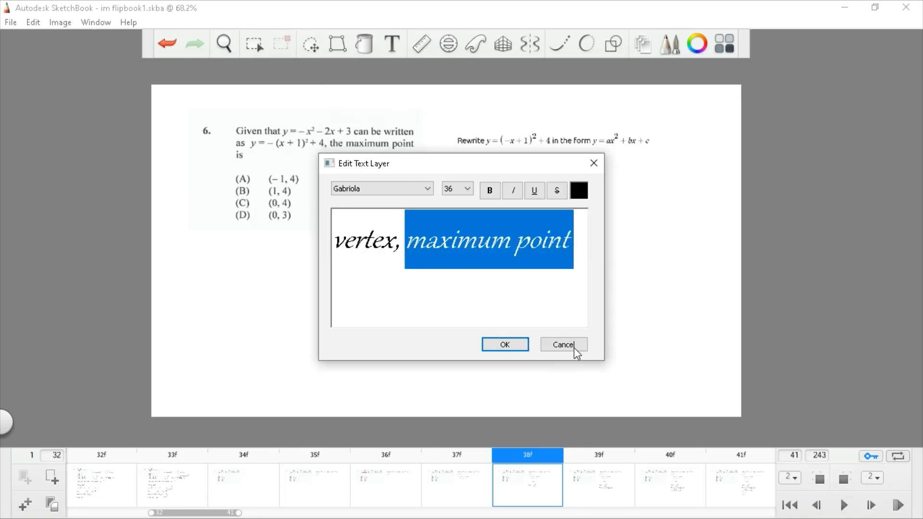
{"action": "left_click", "coordinate": [563, 345]}
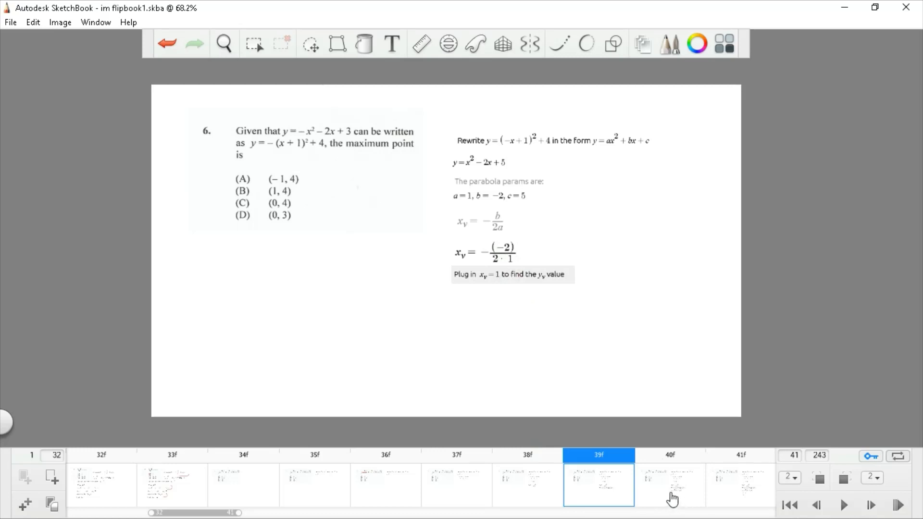
{"action": "mouse_move", "coordinate": [670, 502]}
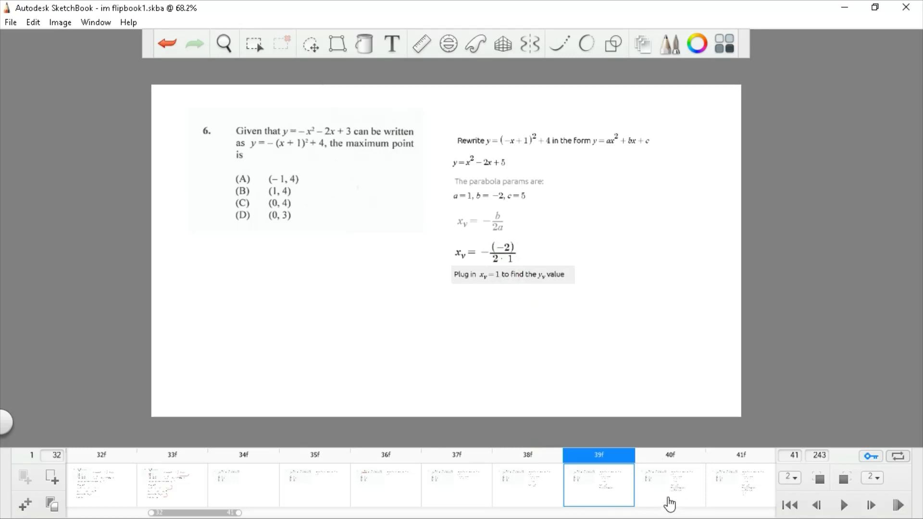
Advance through question 6's substitution frames to y_v = 4 and on toward question 7
{"action": "left_click", "coordinate": [669, 485]}
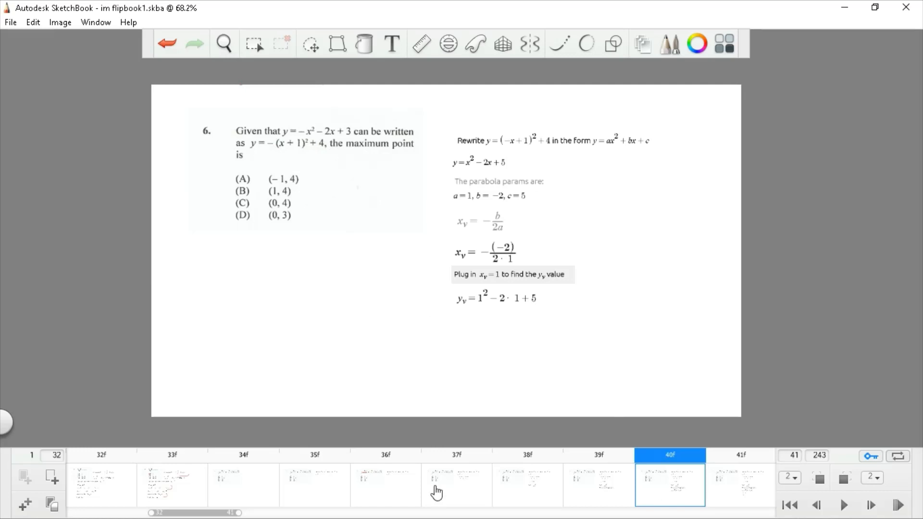
{"action": "scroll", "scroll_direction": "right", "scroll_amount": 3}
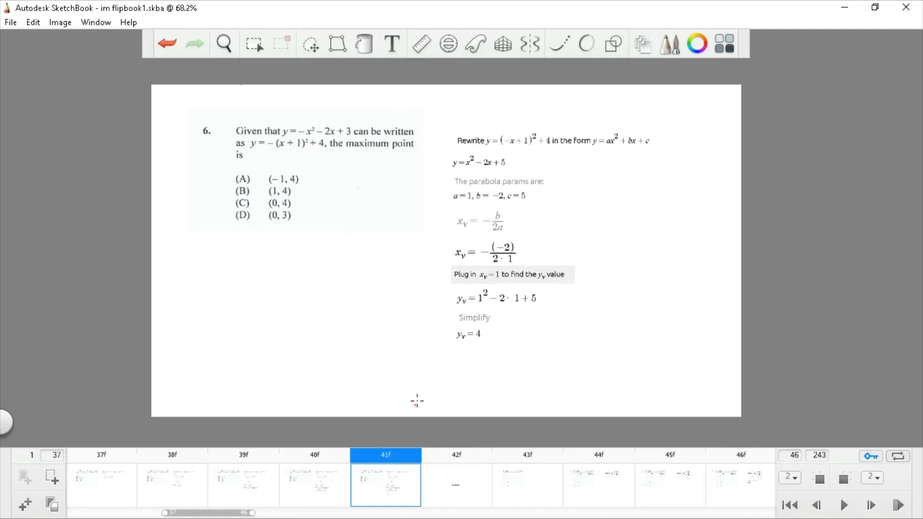
{"action": "left_click", "coordinate": [455, 485]}
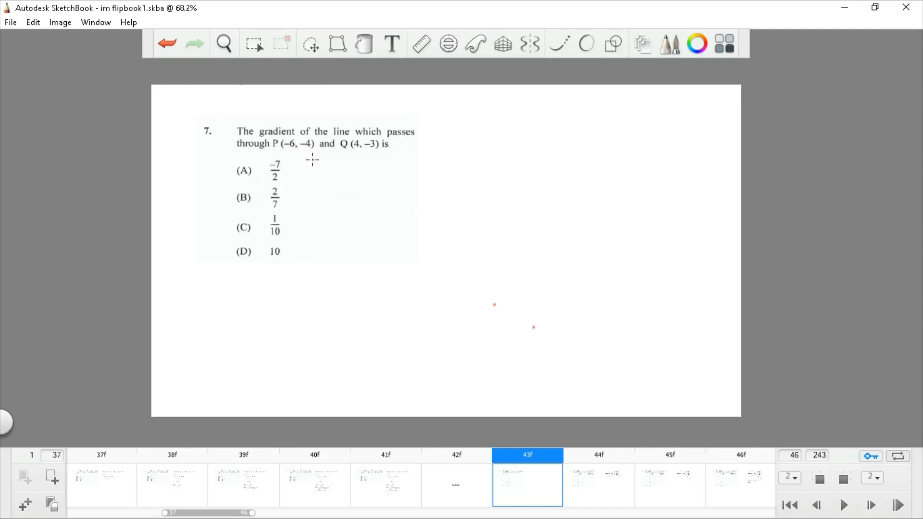
{"action": "mouse_move", "coordinate": [371, 151]}
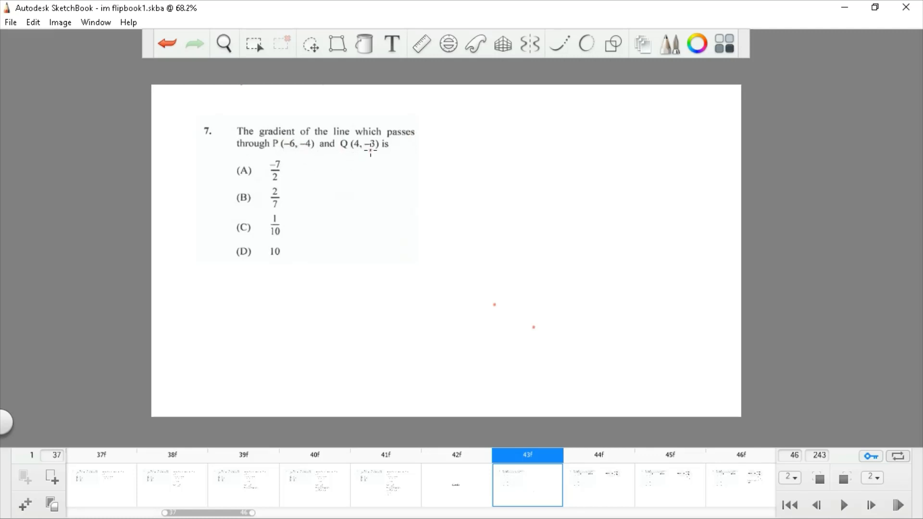
{"action": "mouse_move", "coordinate": [604, 478]}
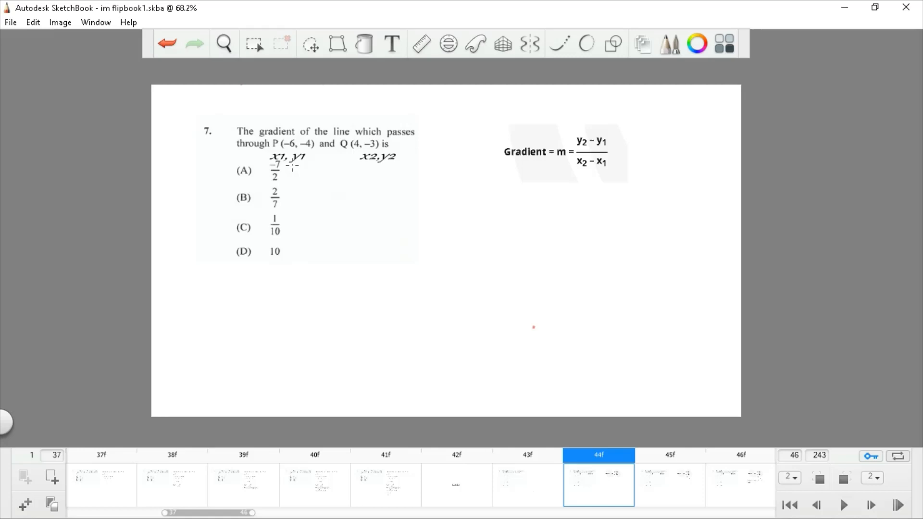
{"action": "mouse_move", "coordinate": [702, 218]}
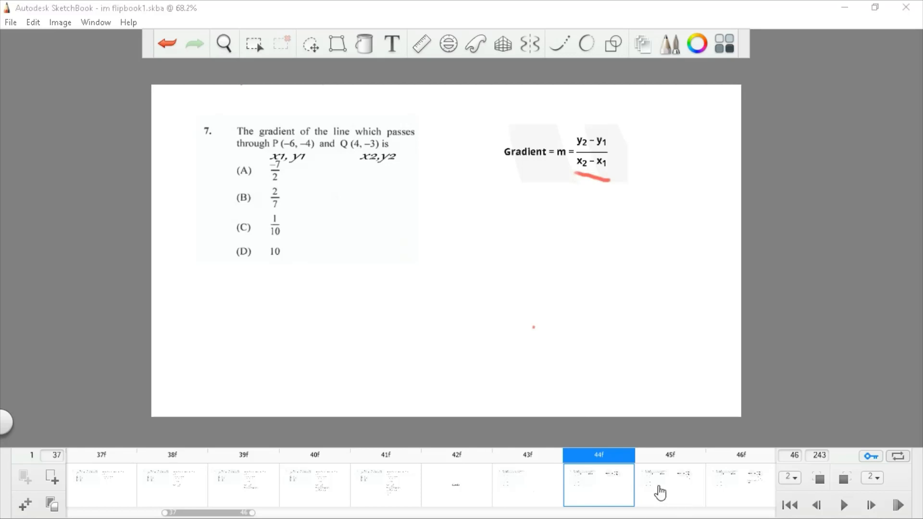
Advance to question 7's frame substituting P and Q into the gradient formula giving 1/−10
{"action": "left_click", "coordinate": [669, 484]}
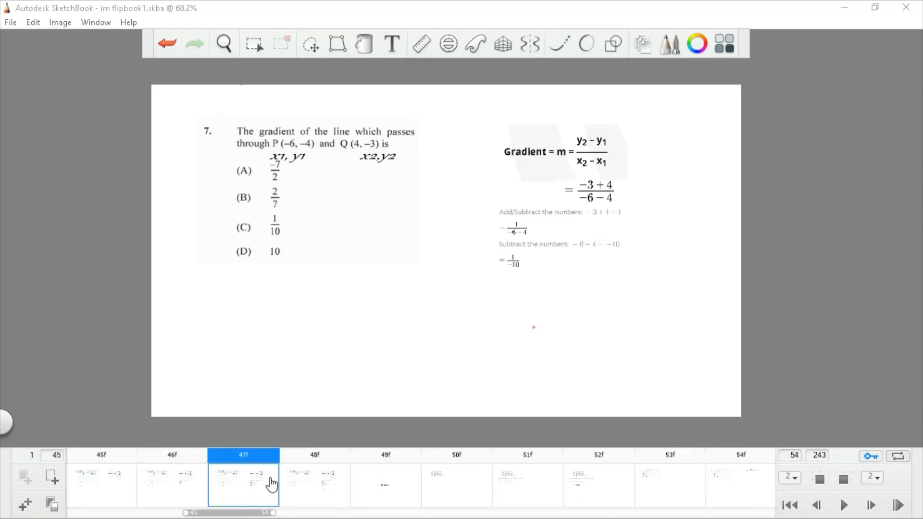
{"action": "mouse_move", "coordinate": [419, 386]}
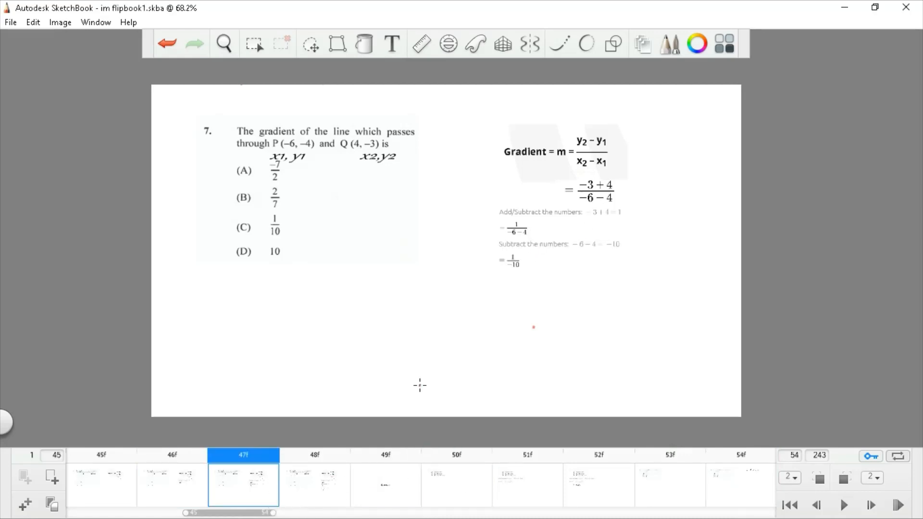
Show question 7's gradient −1/10 with option C marked, then reach the Question 8 title frame
{"action": "left_click", "coordinate": [314, 484]}
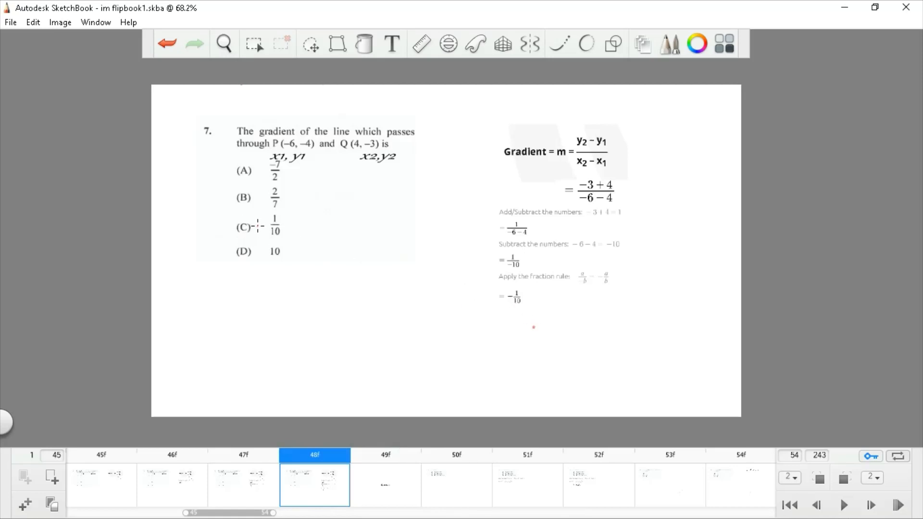
{"action": "left_click", "coordinate": [385, 485]}
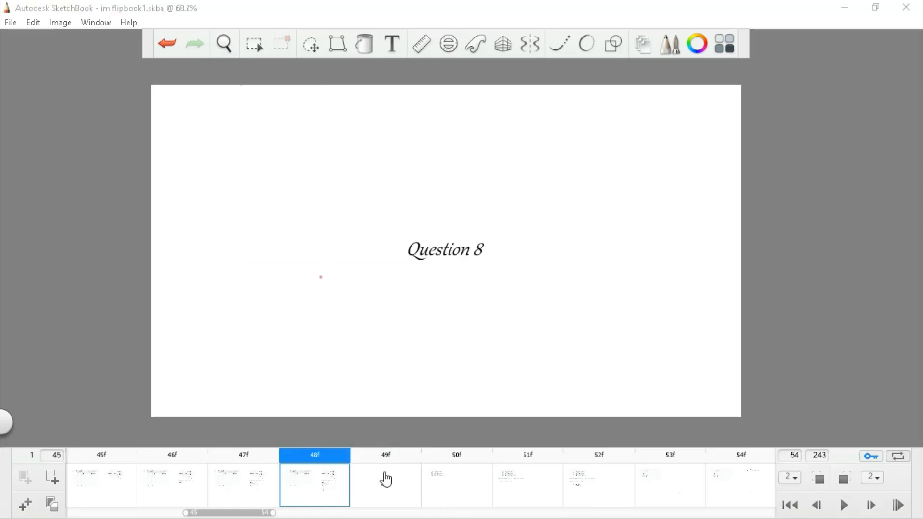
Move into question 8's working frame applying the product log rule to ln(5x²)
{"action": "left_click", "coordinate": [456, 485]}
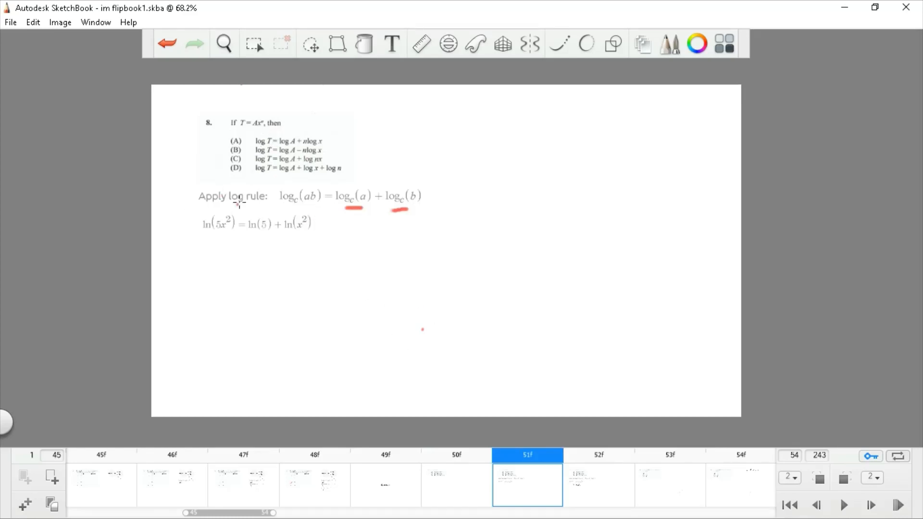
{"action": "mouse_move", "coordinate": [255, 129]}
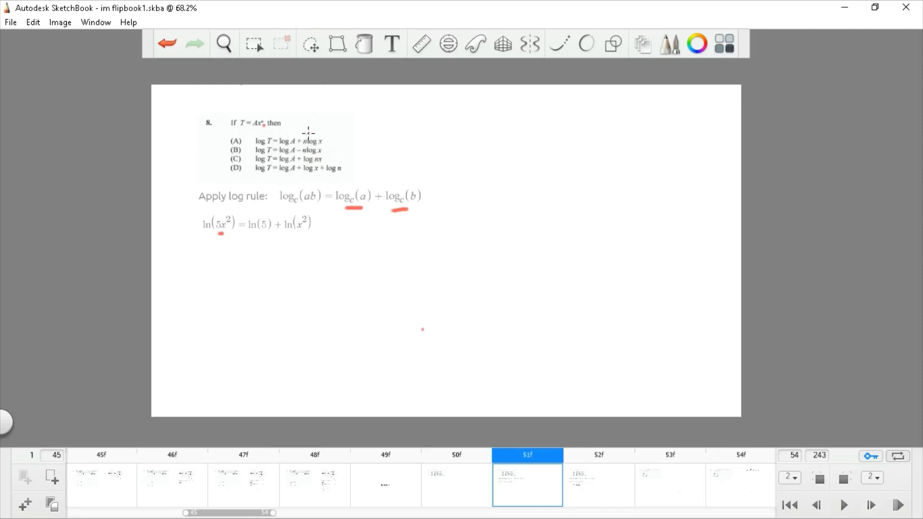
{"action": "mouse_move", "coordinate": [347, 172]}
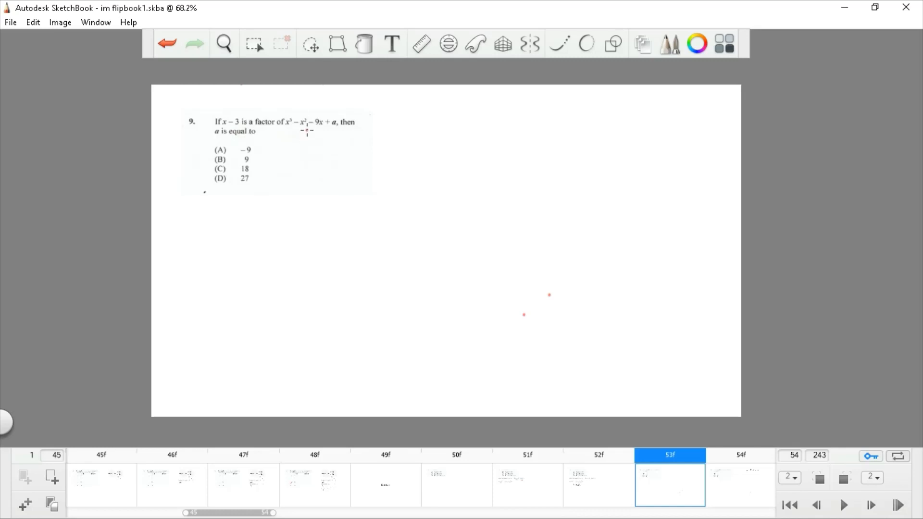
{"action": "mouse_move", "coordinate": [438, 278]}
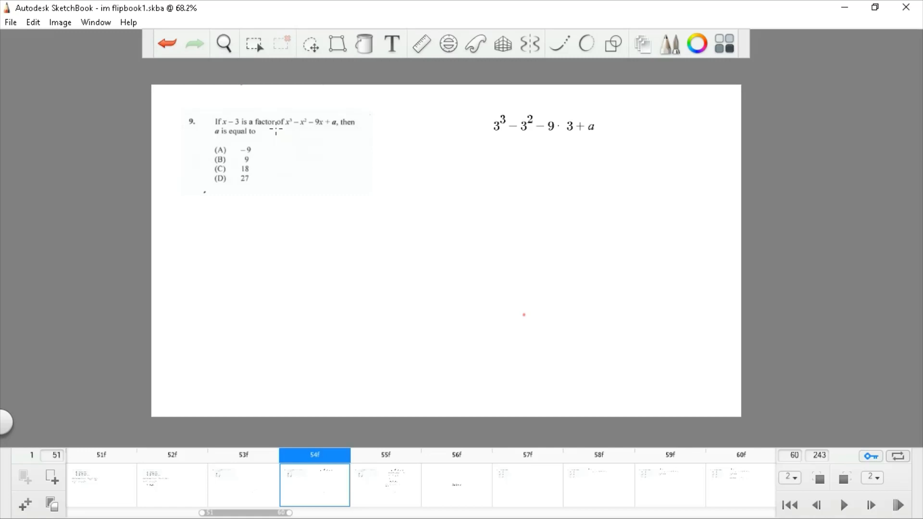
{"action": "mouse_move", "coordinate": [385, 251]}
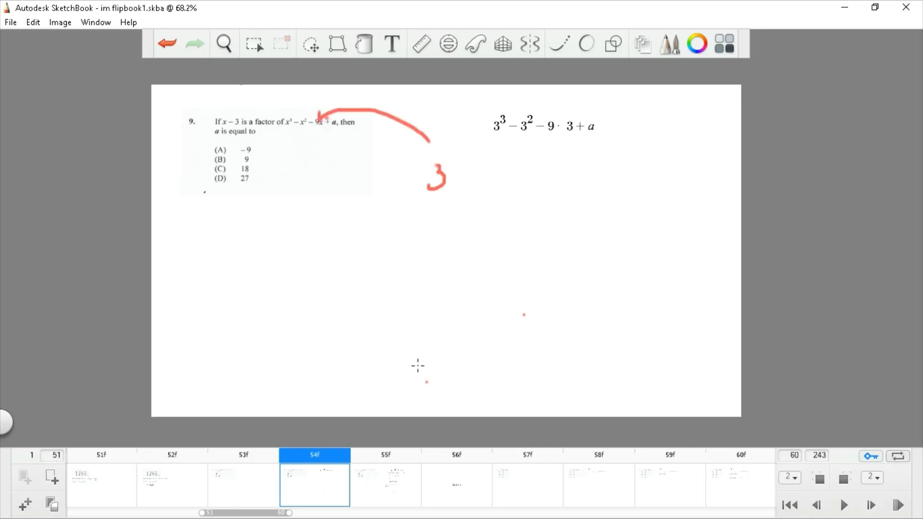
Show question 9's working simplified to a − 9, then reach the Question 10 title frame
{"action": "left_click", "coordinate": [385, 455]}
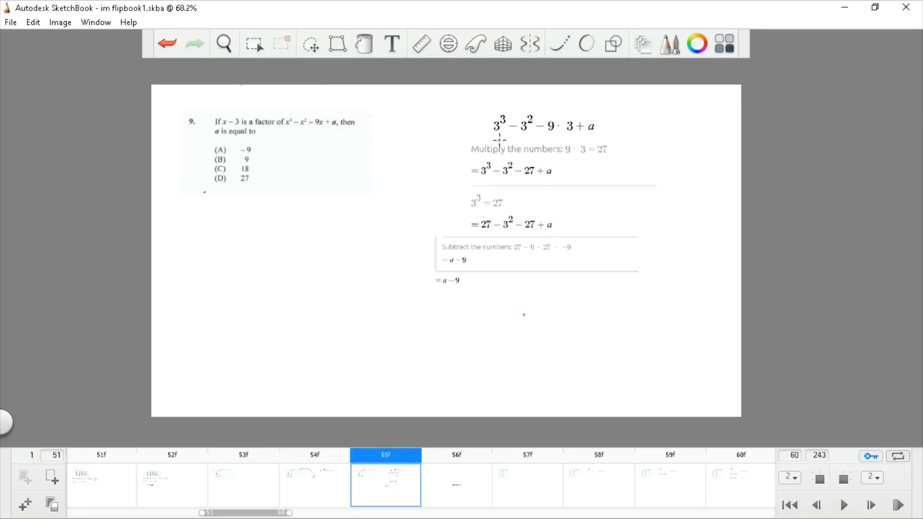
{"action": "mouse_move", "coordinate": [557, 152]}
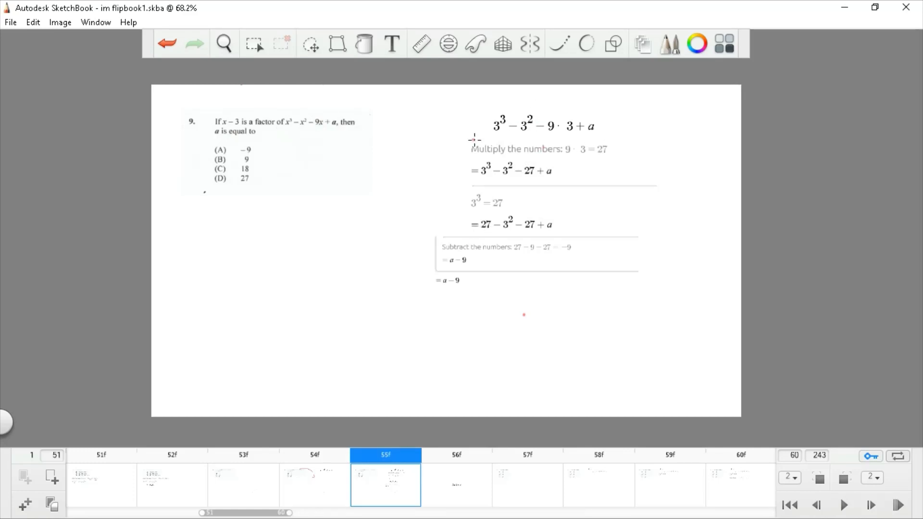
{"action": "mouse_move", "coordinate": [504, 245]}
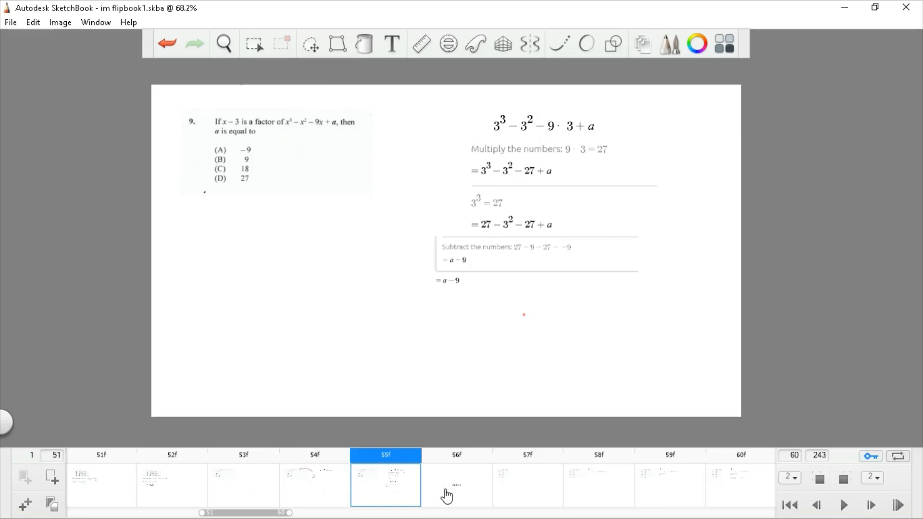
{"action": "mouse_move", "coordinate": [431, 230]}
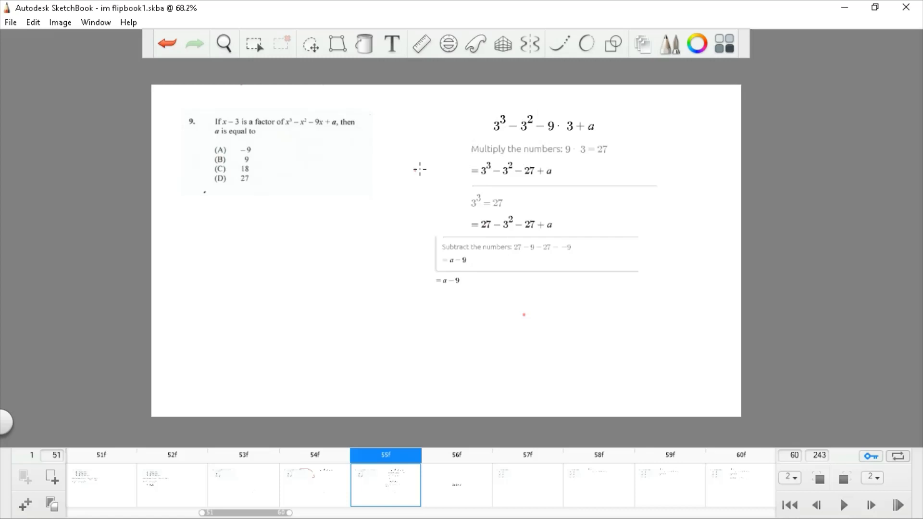
{"action": "mouse_move", "coordinate": [219, 161]}
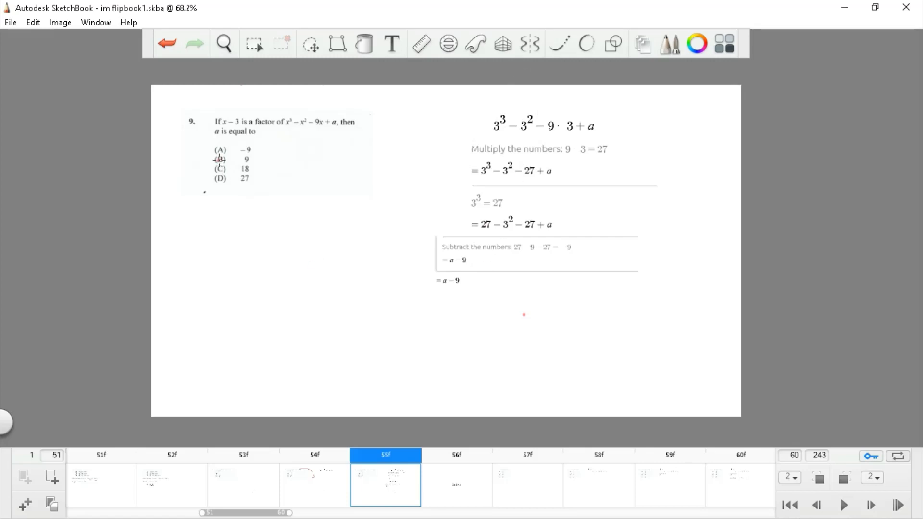
{"action": "left_click", "coordinate": [456, 455]}
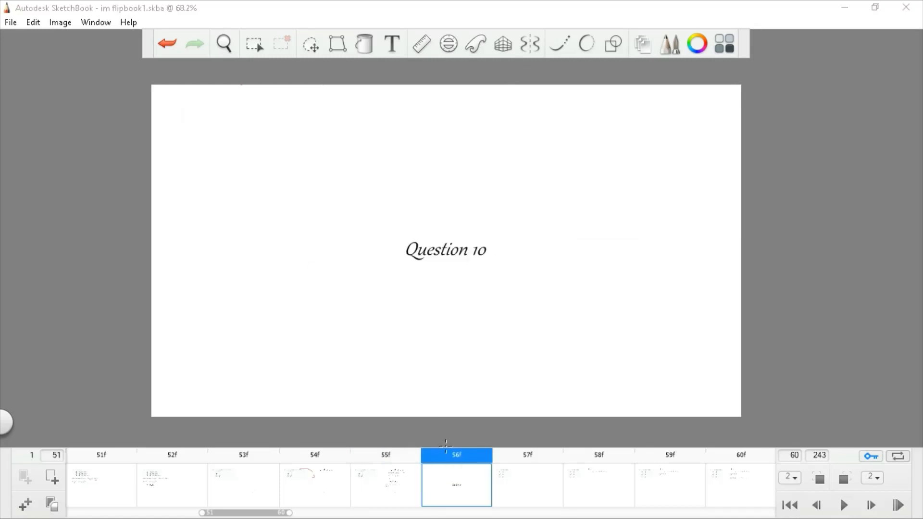
{"action": "mouse_move", "coordinate": [525, 492]}
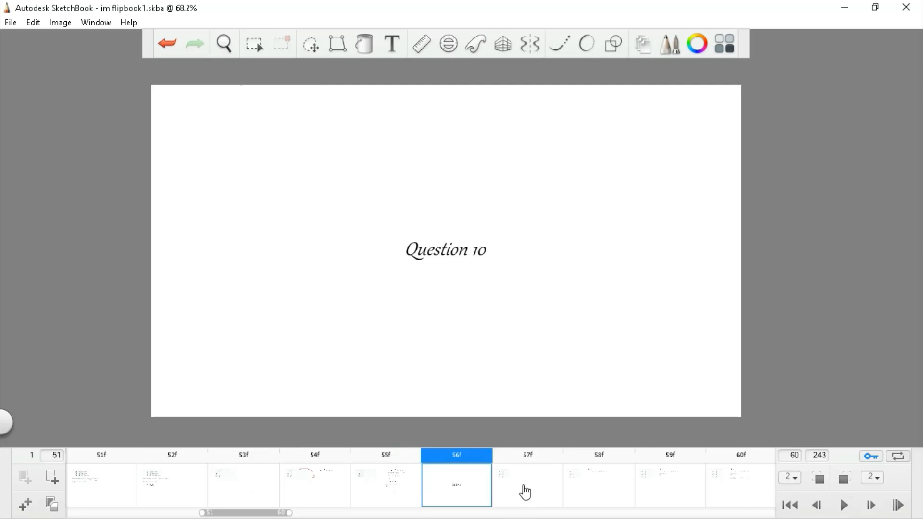
Step through question 10's frames taking logs of 2^x = 5 and stating the power log rule
{"action": "left_click", "coordinate": [526, 485]}
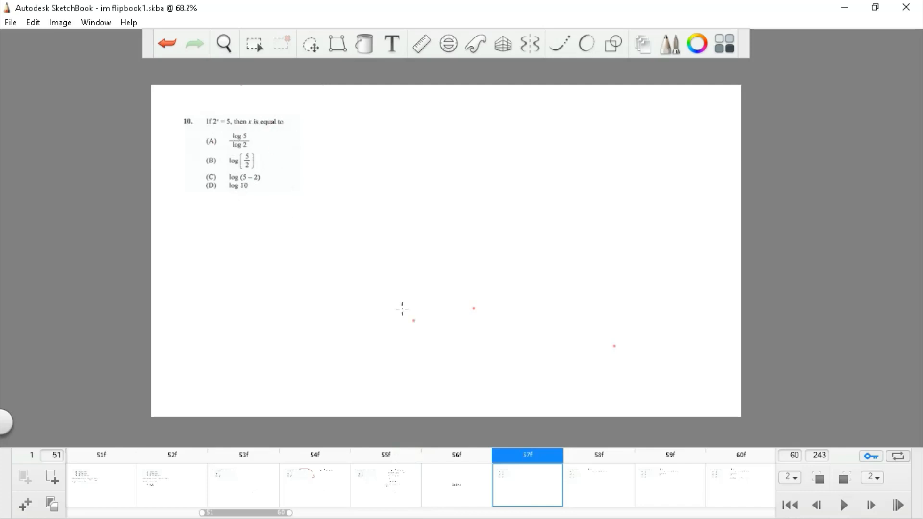
{"action": "left_click", "coordinate": [843, 505]}
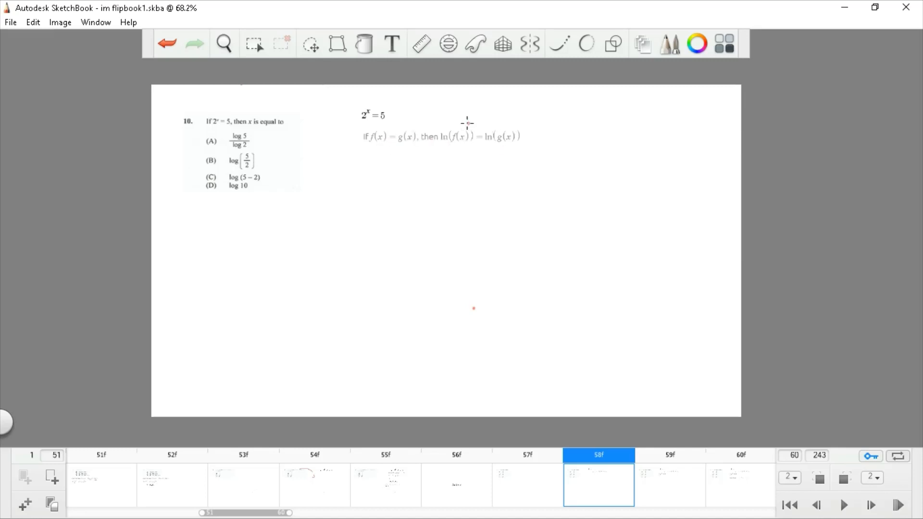
{"action": "mouse_move", "coordinate": [584, 205]}
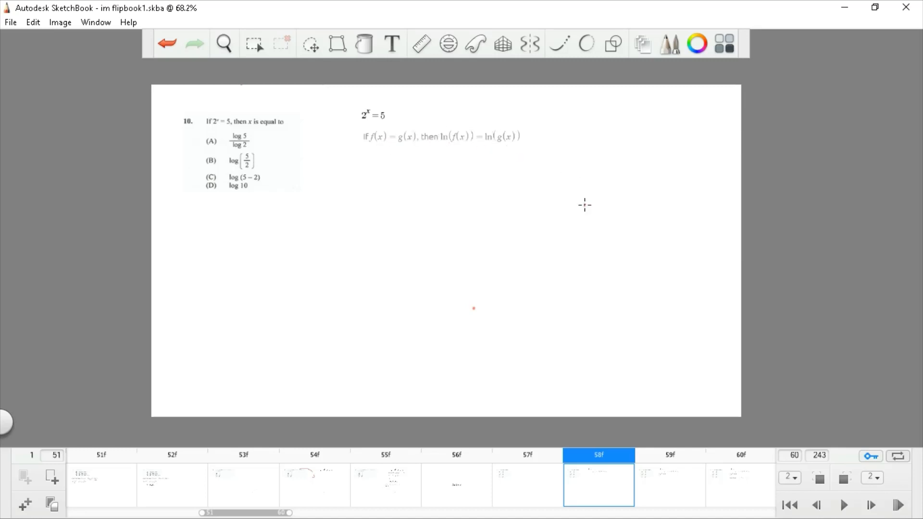
{"action": "mouse_move", "coordinate": [661, 495]}
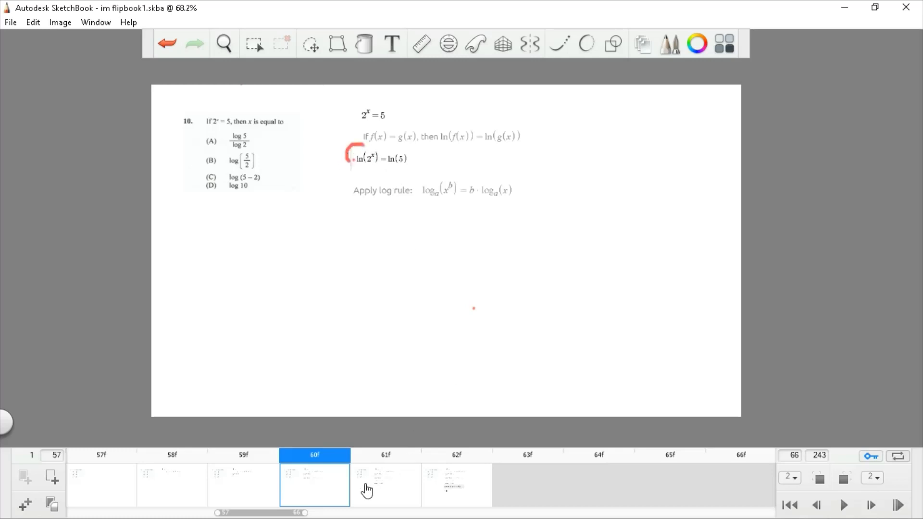
{"action": "left_click", "coordinate": [385, 485]}
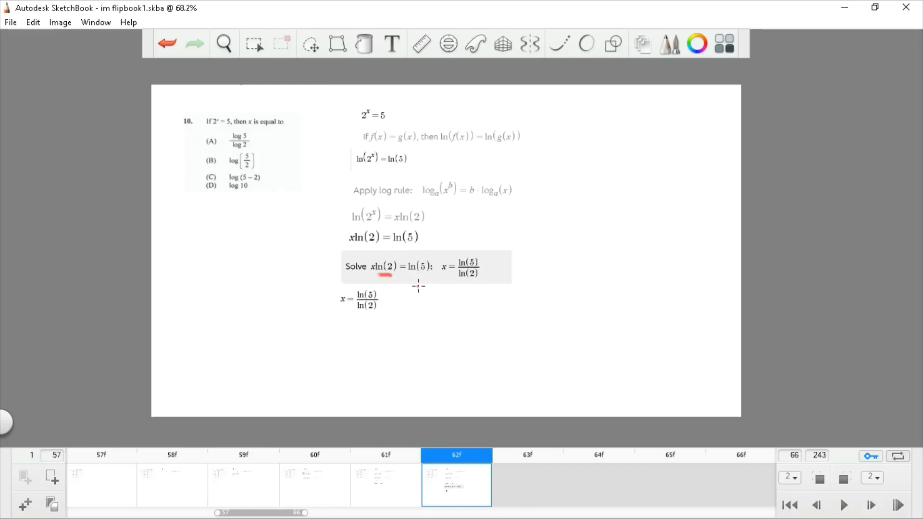
{"action": "mouse_move", "coordinate": [438, 141]}
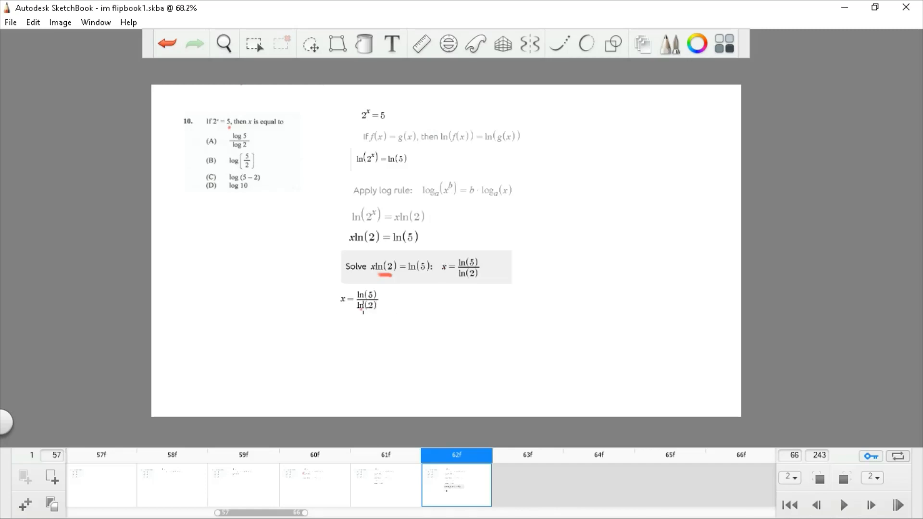
{"action": "mouse_move", "coordinate": [464, 323]}
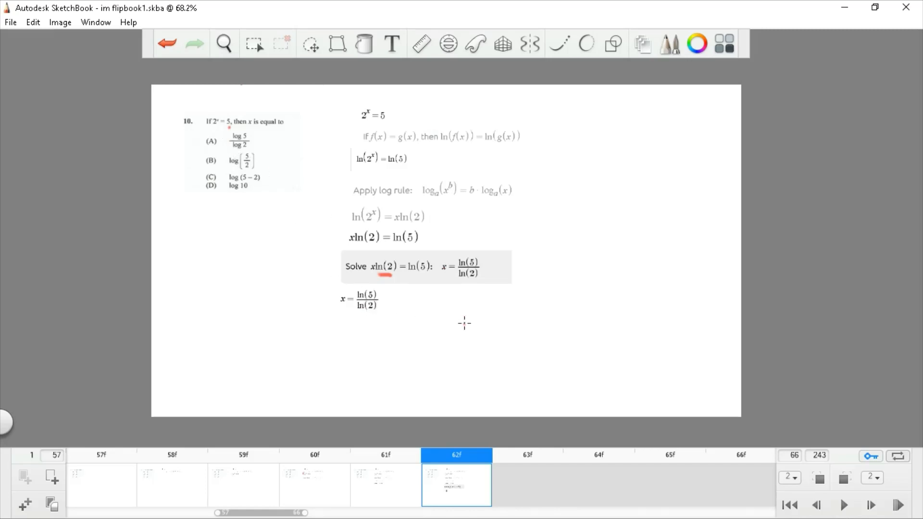
{"action": "mouse_move", "coordinate": [266, 112]}
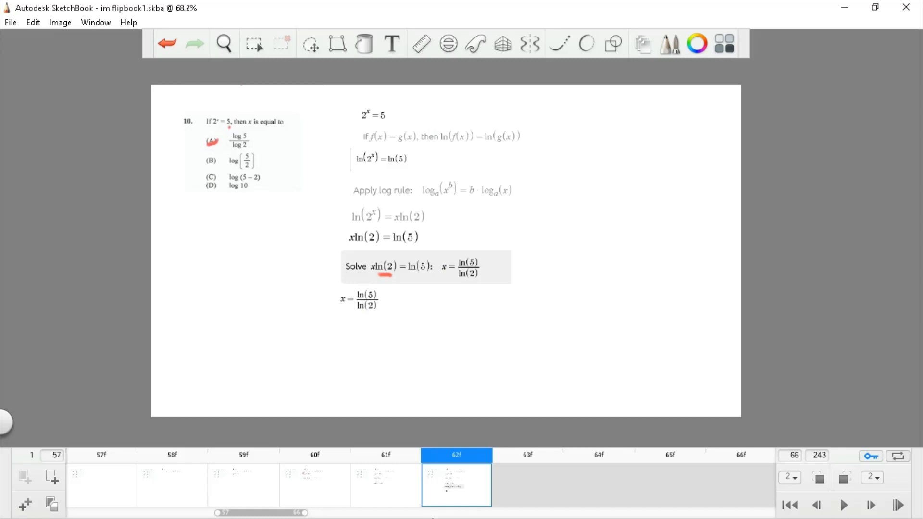
Move to the blank frame 63 after question 10's x = ln(5)/ln(2) solution
{"action": "left_click", "coordinate": [526, 484]}
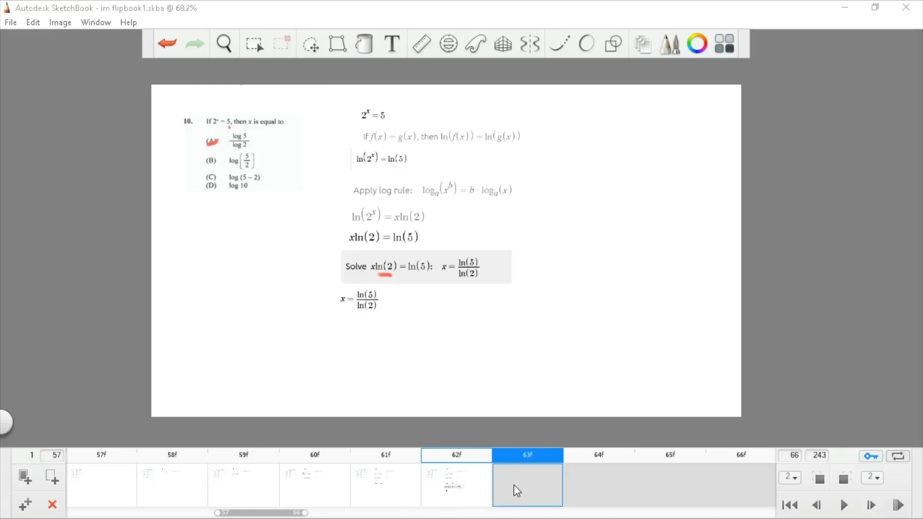
{"action": "mouse_move", "coordinate": [584, 492]}
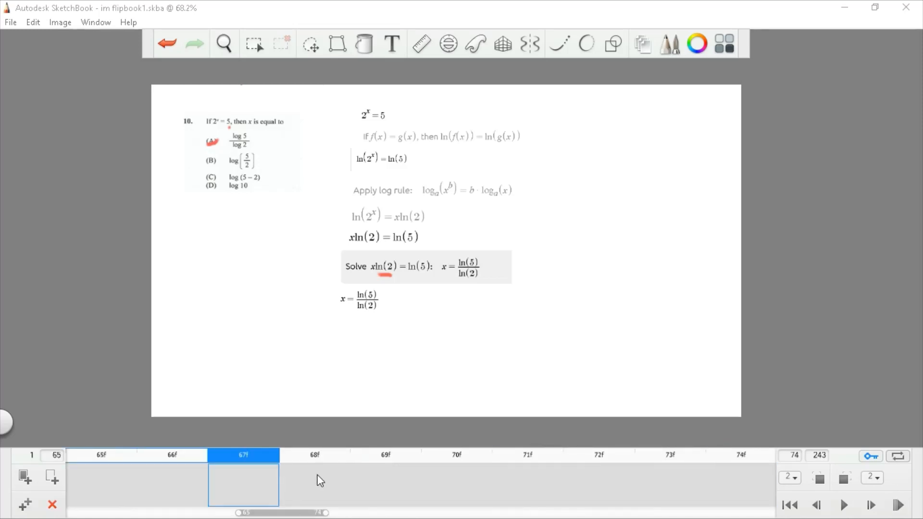
Select empty frame 71 beyond question 10's finished solution
{"action": "left_click", "coordinate": [526, 455]}
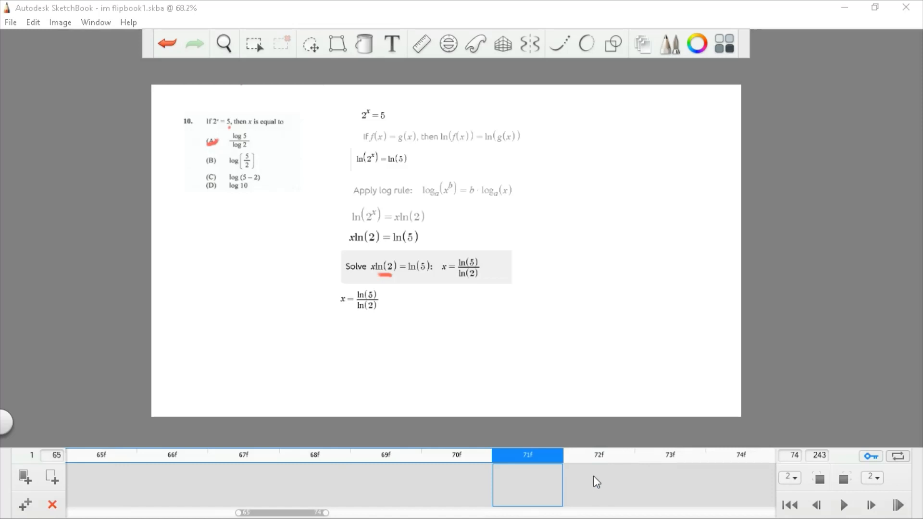